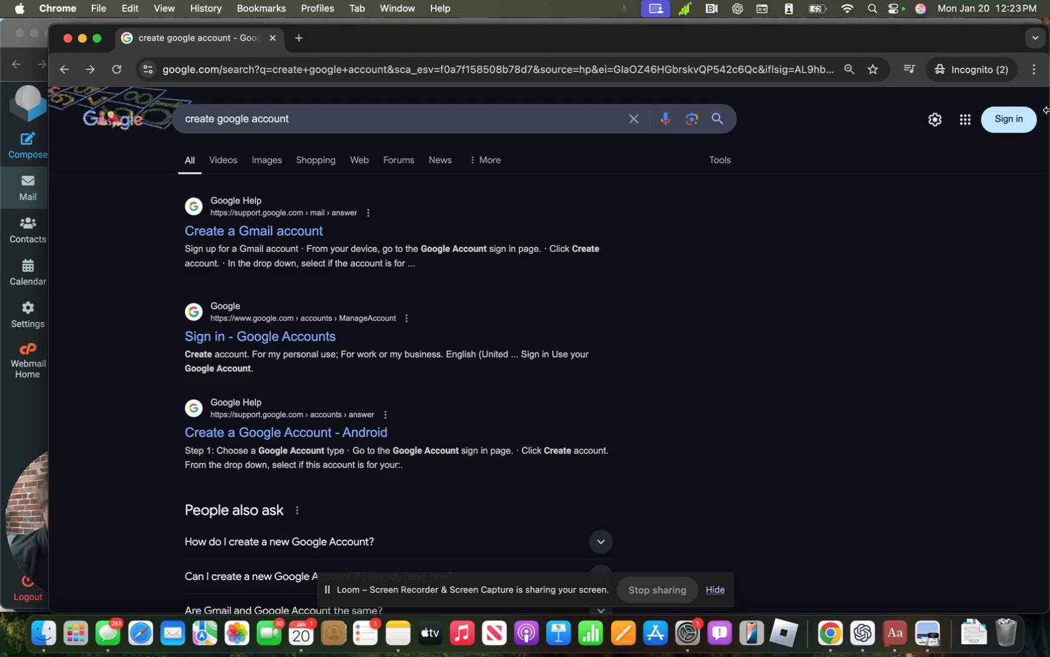
mouse_move(1011, 119)
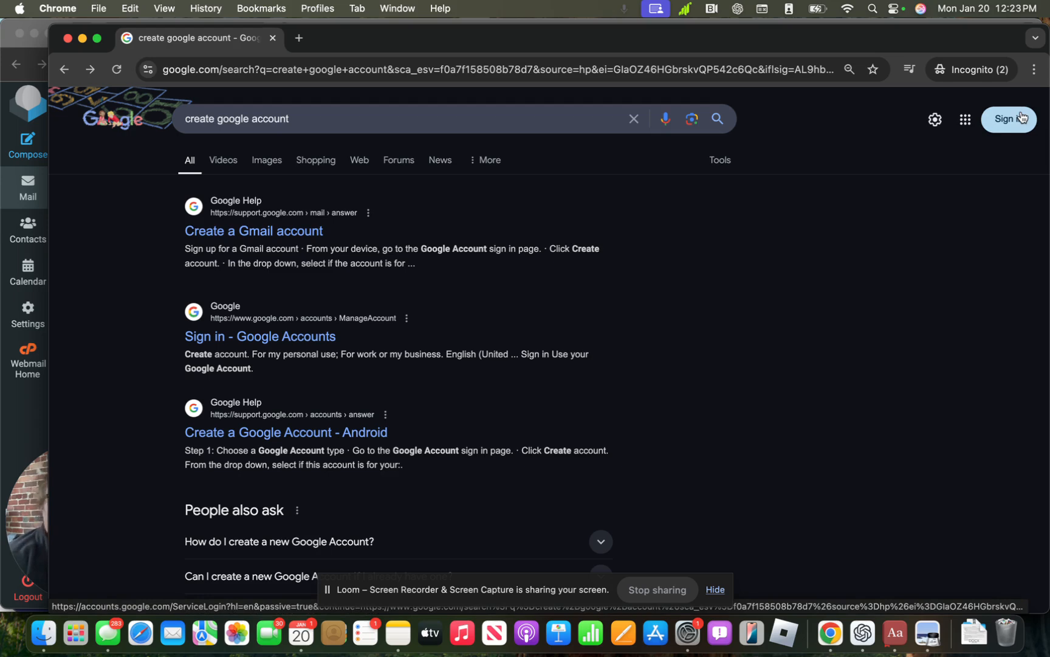
mouse_move(1021, 122)
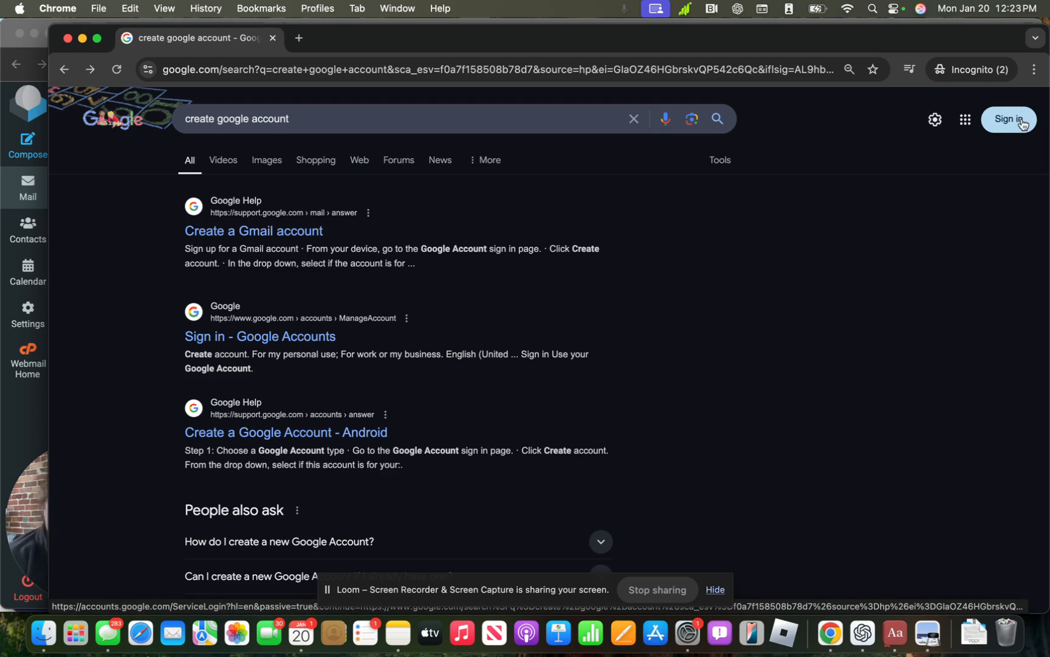
mouse_move(935, 119)
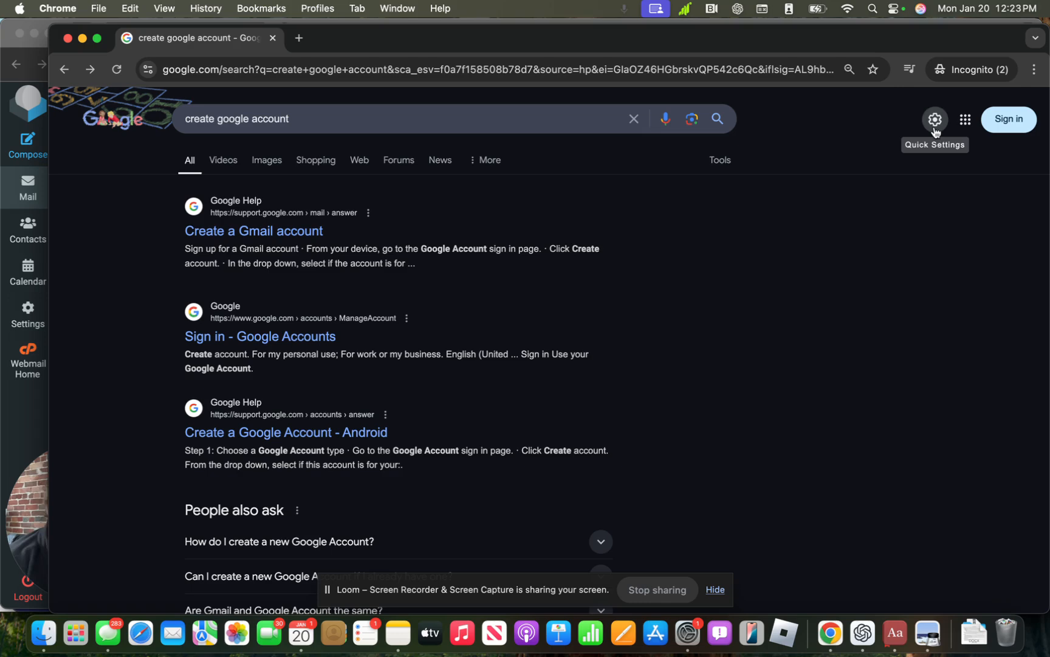
mouse_move(260, 336)
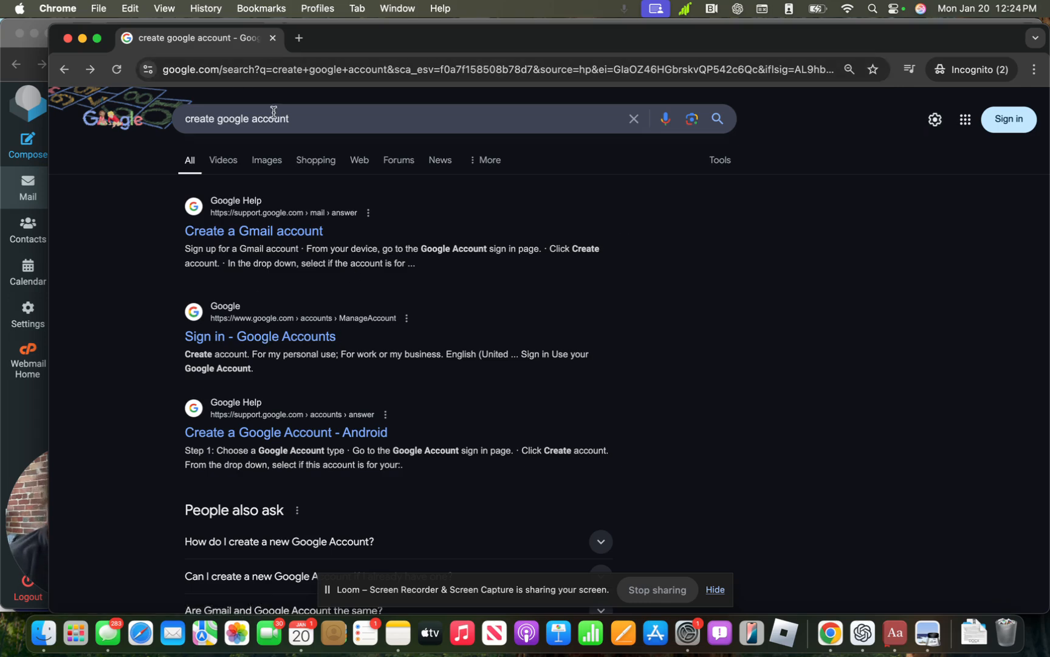
mouse_move(261, 336)
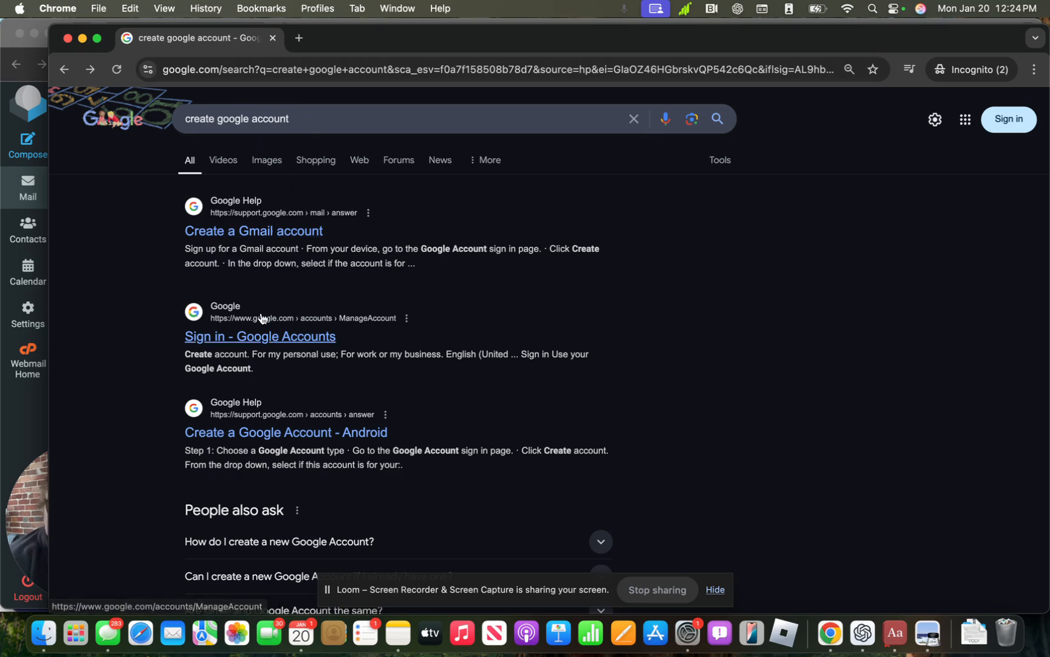
From the sign-in page, begin creating a new Google Account for personal use.
click(259, 335)
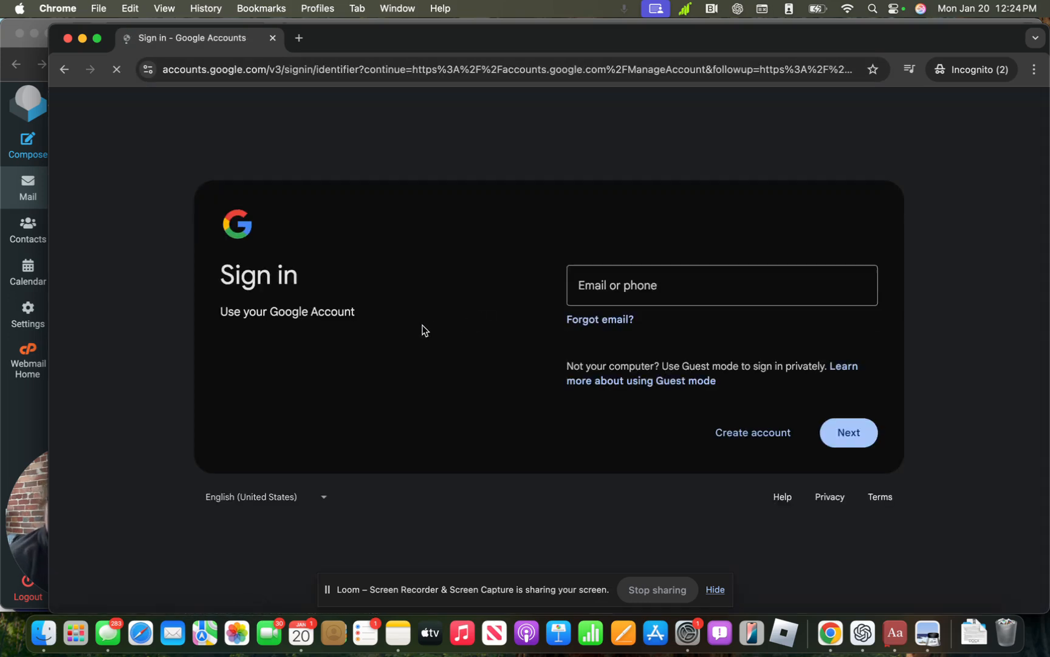
click(721, 285)
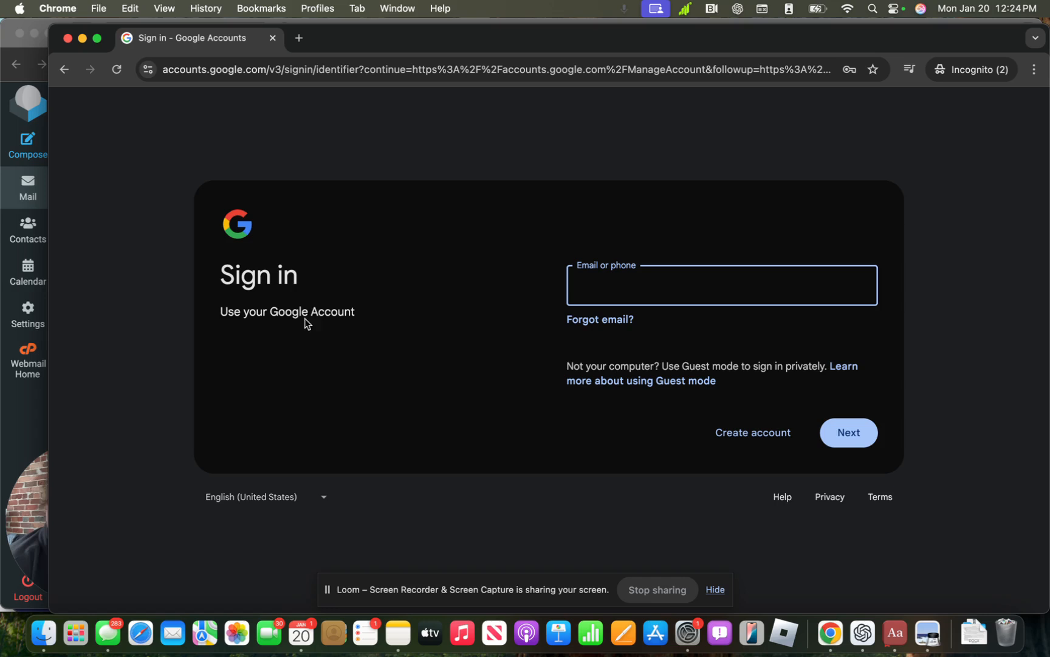
mouse_move(696, 392)
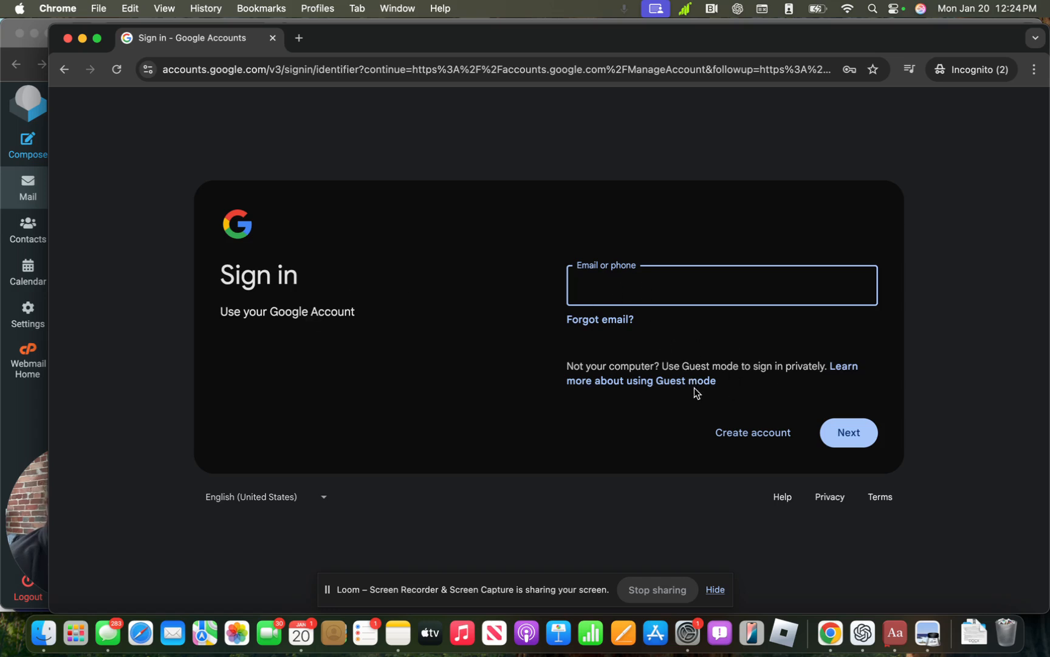
click(752, 432)
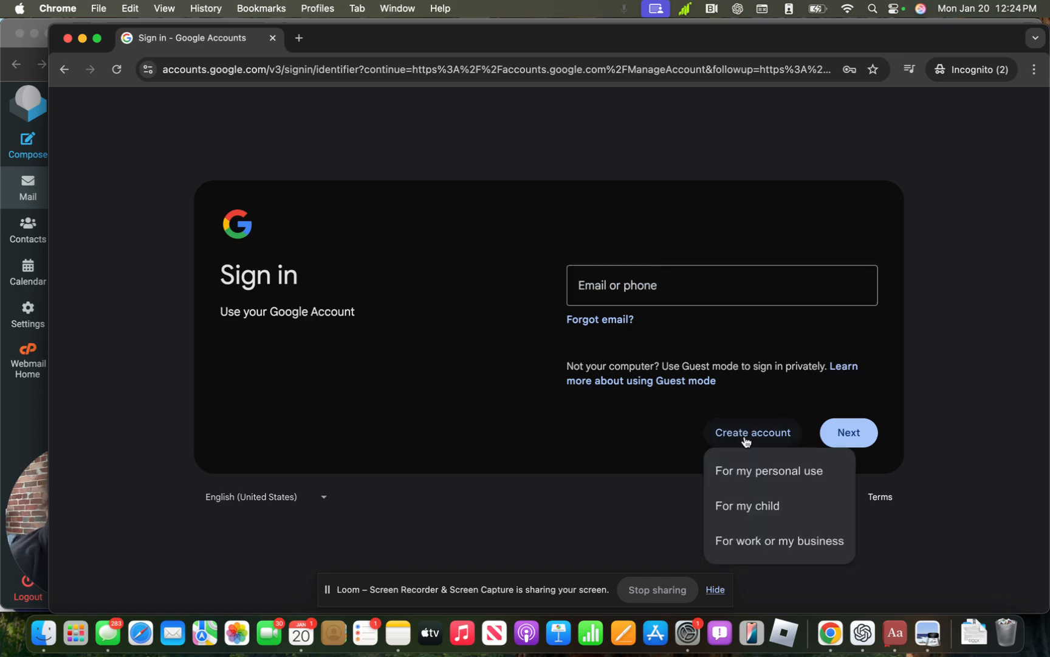
click(770, 471)
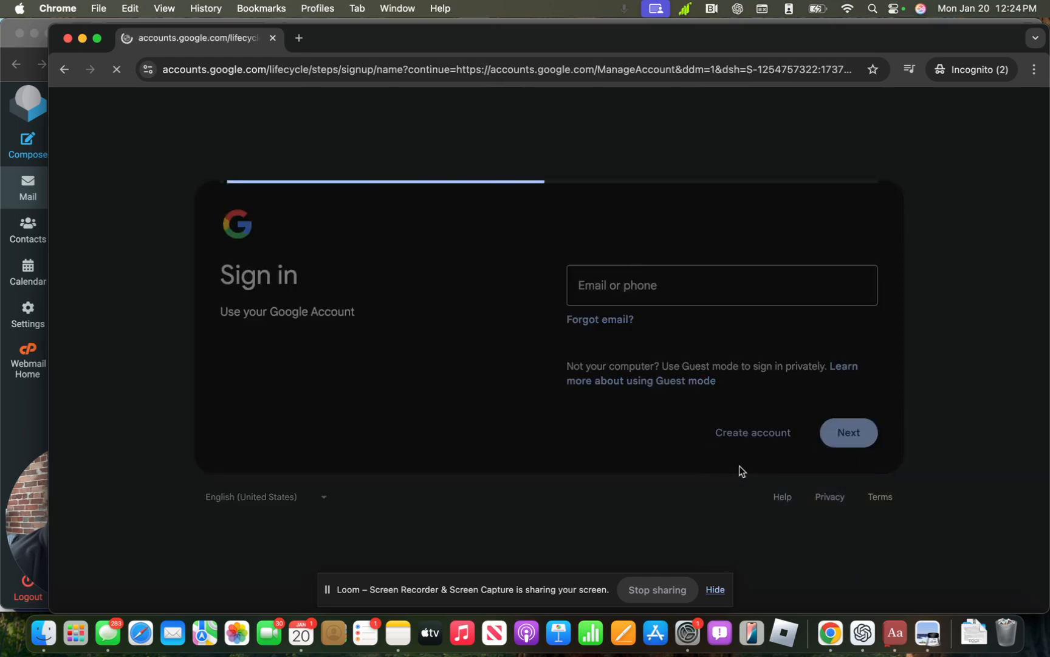
click(752, 431)
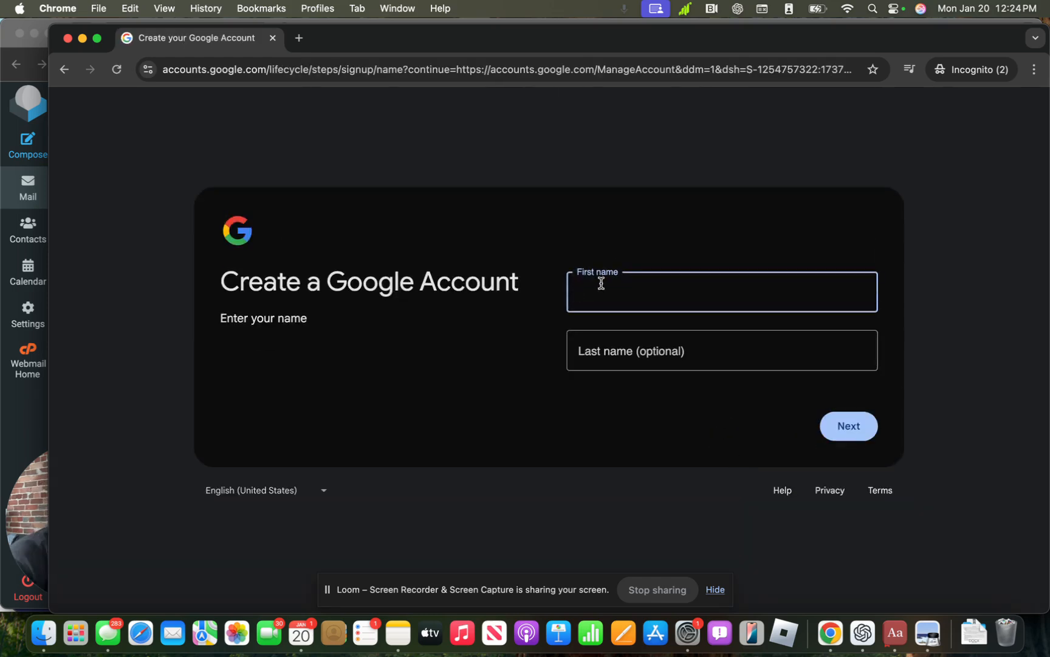
text(Andrew)
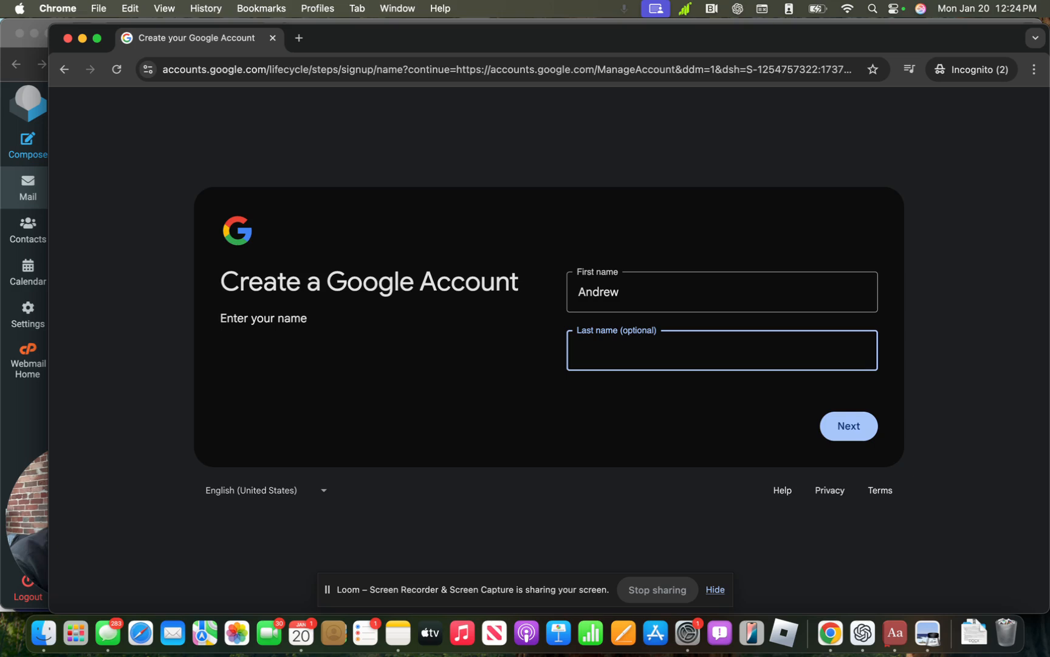
text(G)
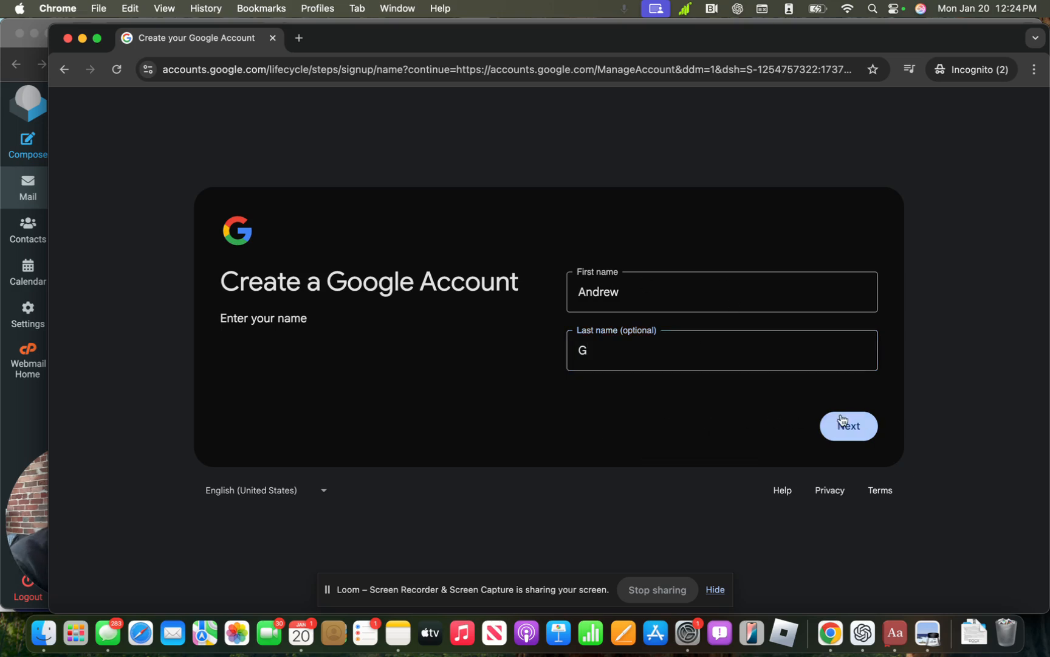
click(849, 426)
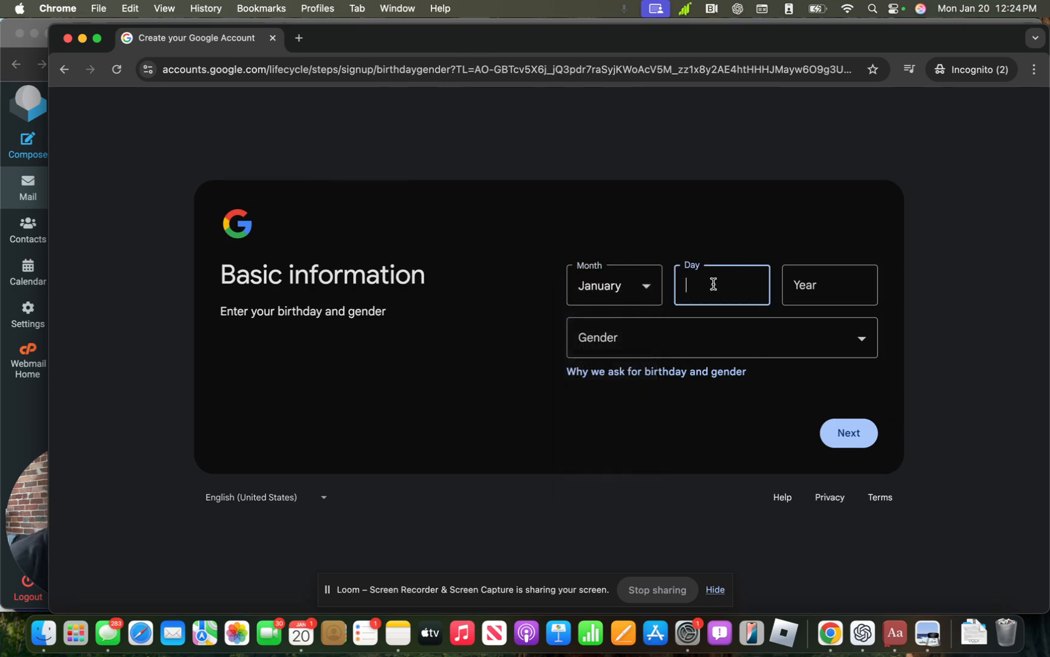
Set the birthday to January 01 1990 and gender to Male, then continue.
text(01)
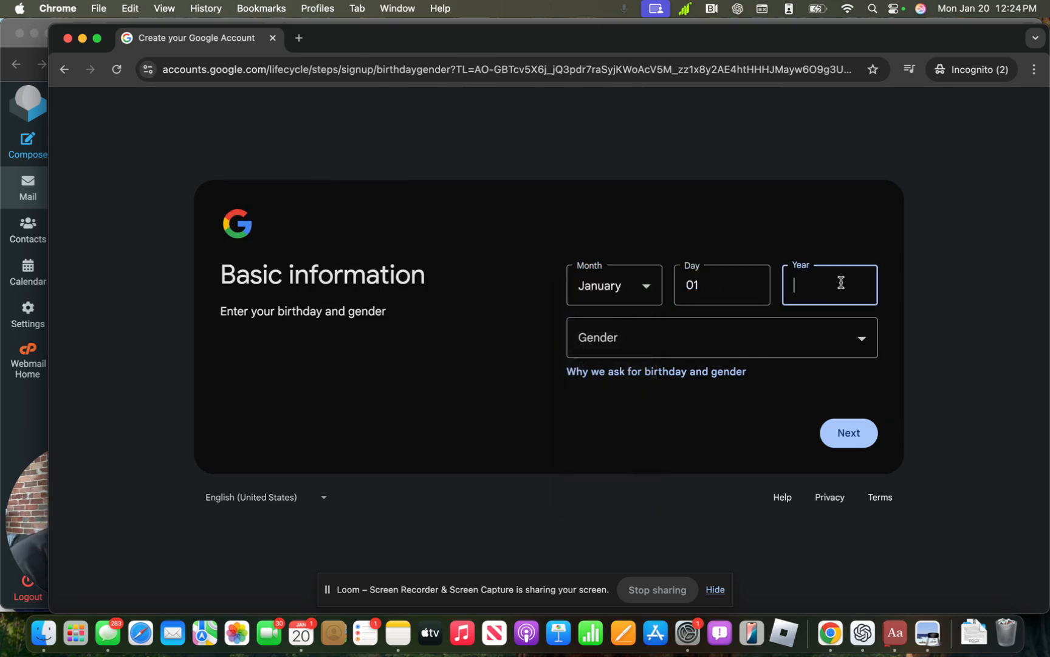
text(1990)
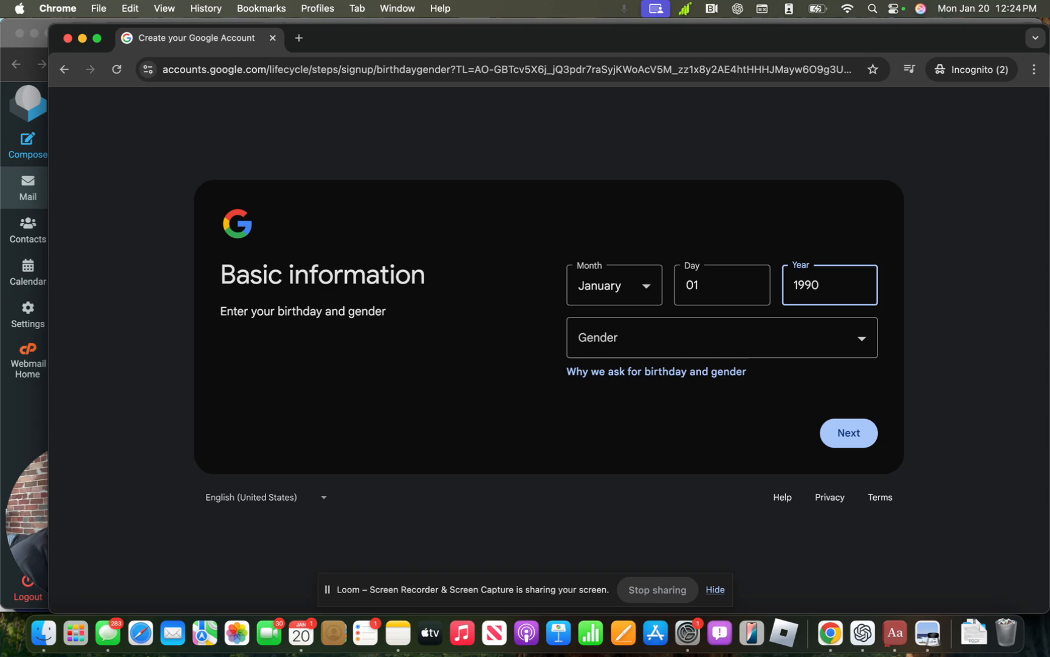
click(721, 337)
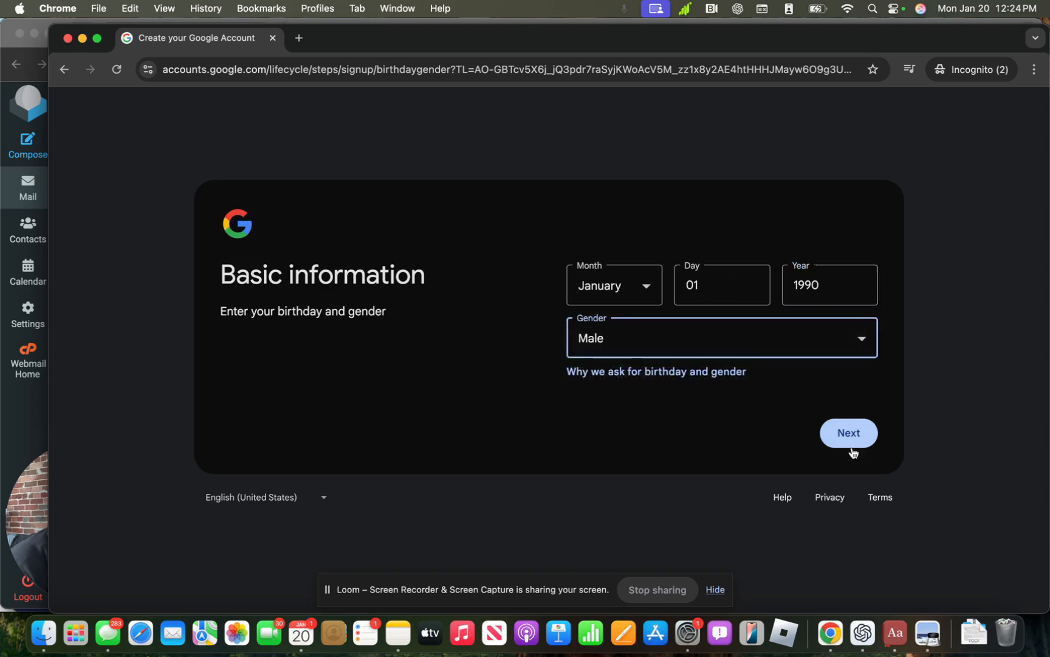
click(849, 431)
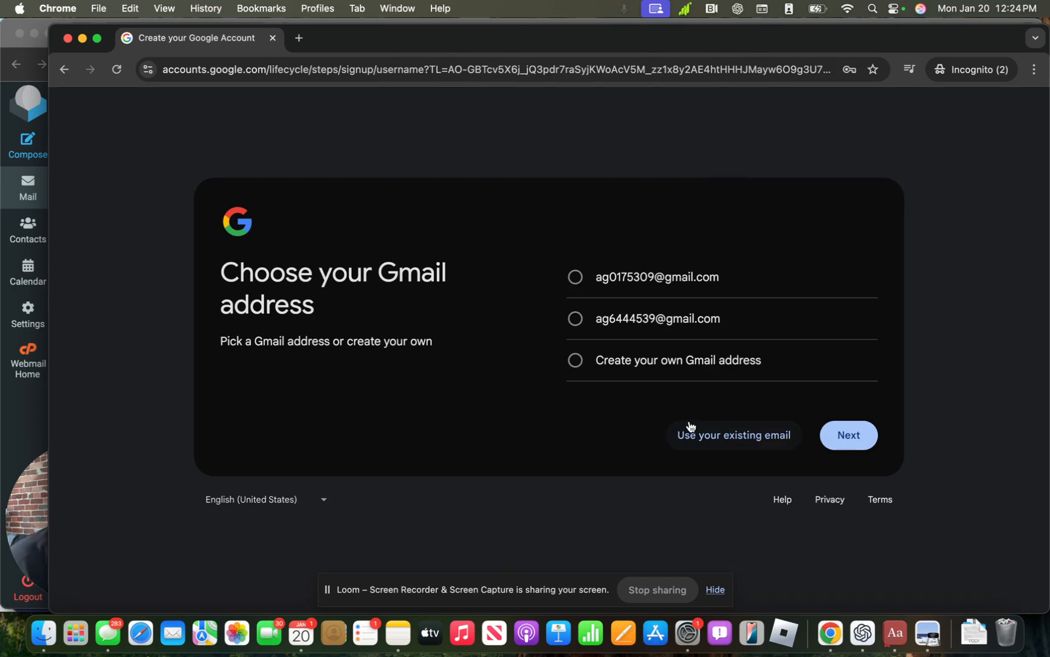
mouse_move(687, 419)
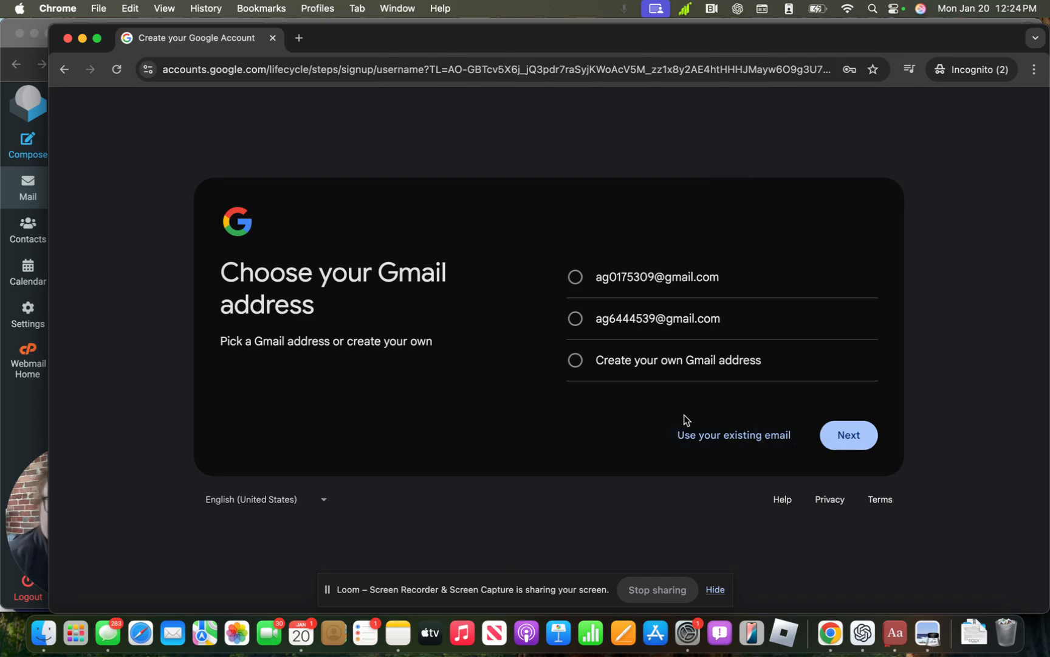
mouse_move(707, 435)
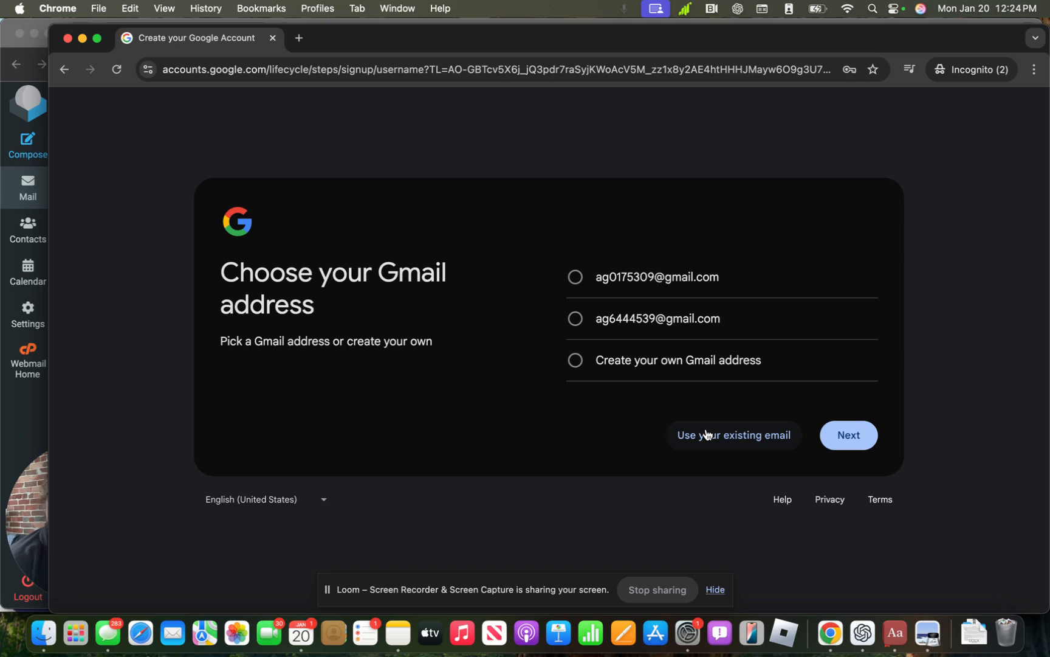
mouse_move(619, 295)
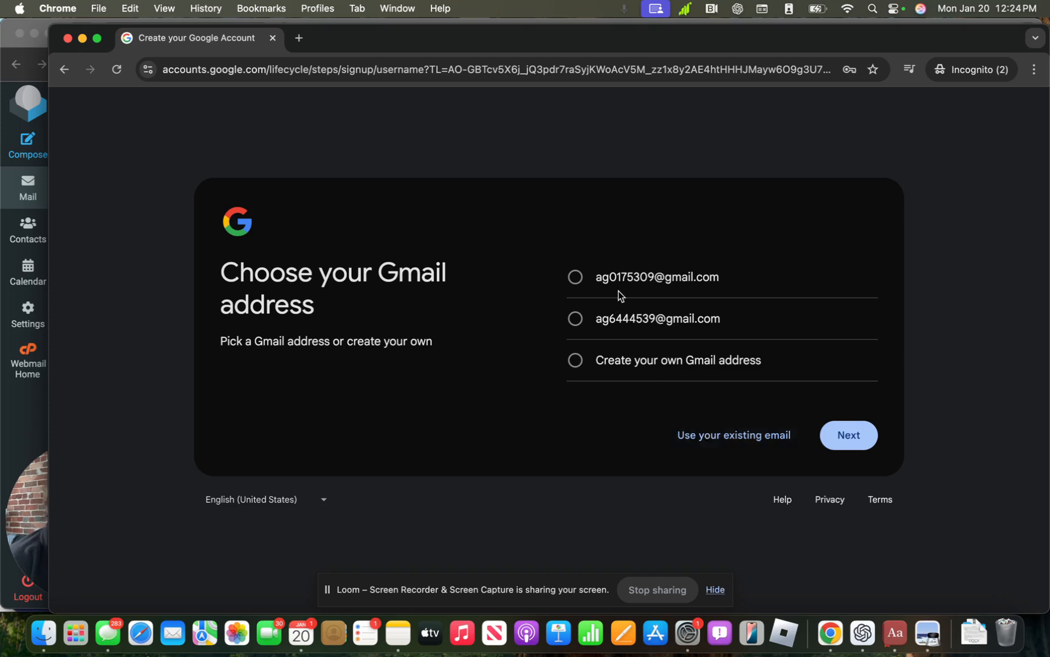
mouse_move(704, 445)
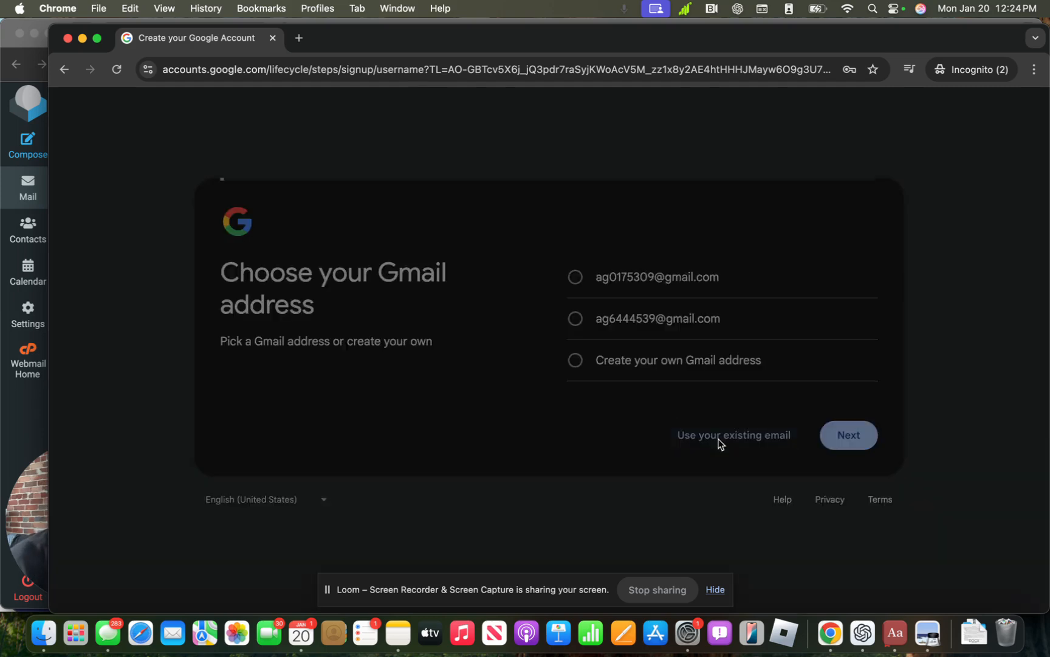
click(733, 435)
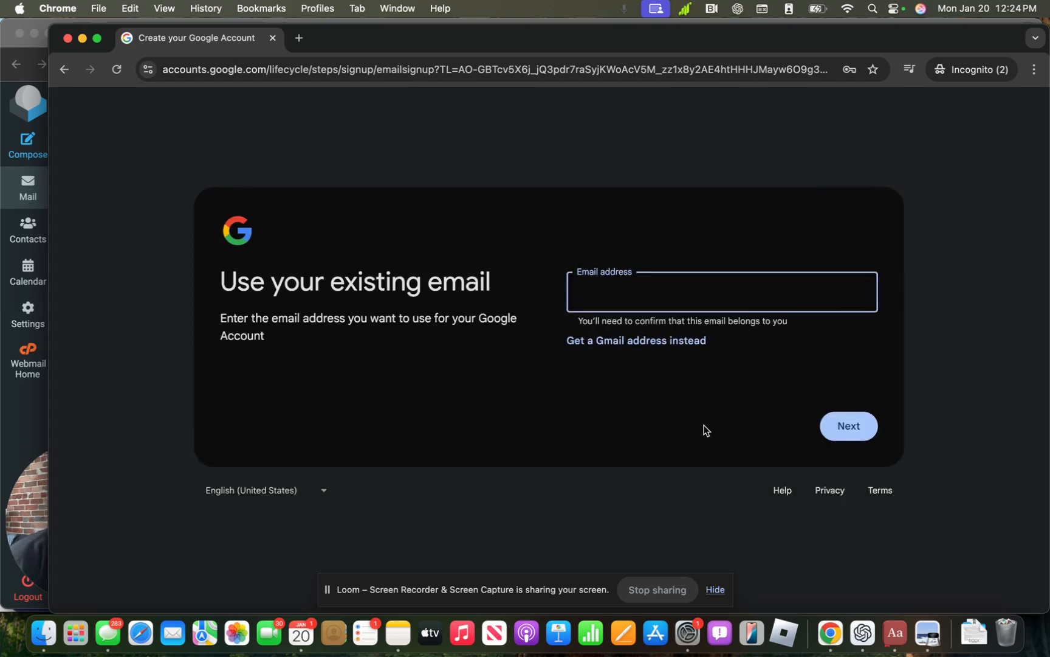
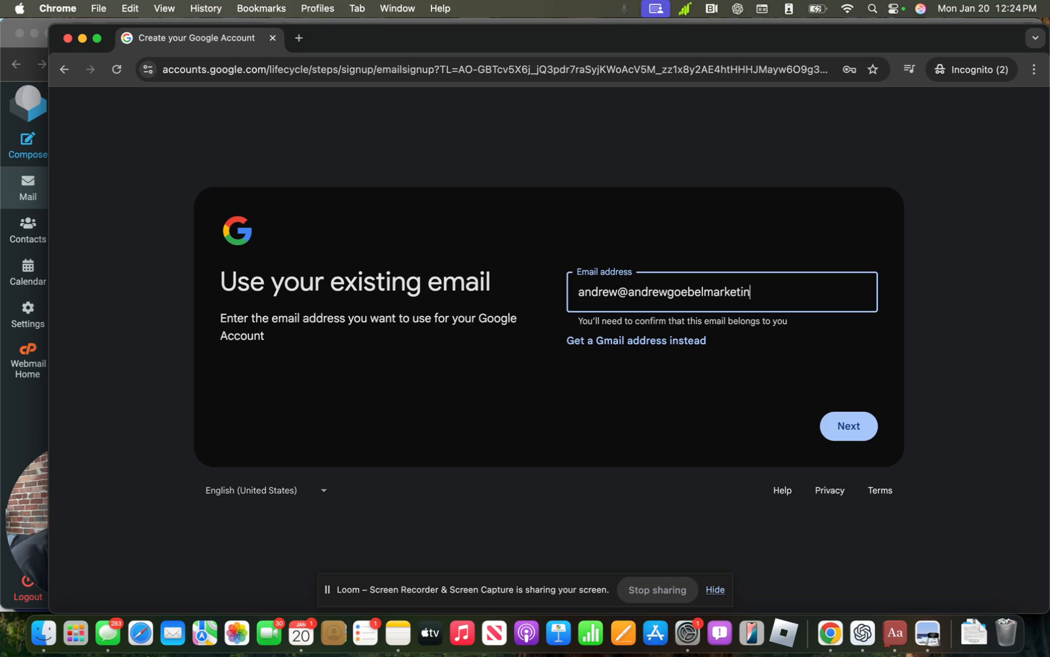
click(847, 426)
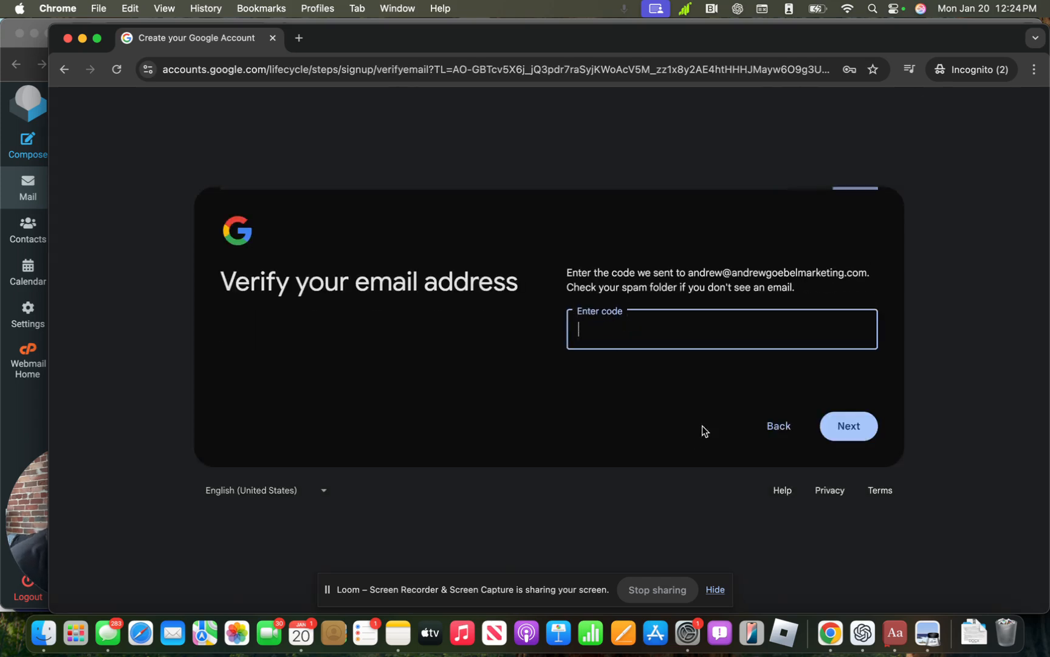
mouse_move(16, 64)
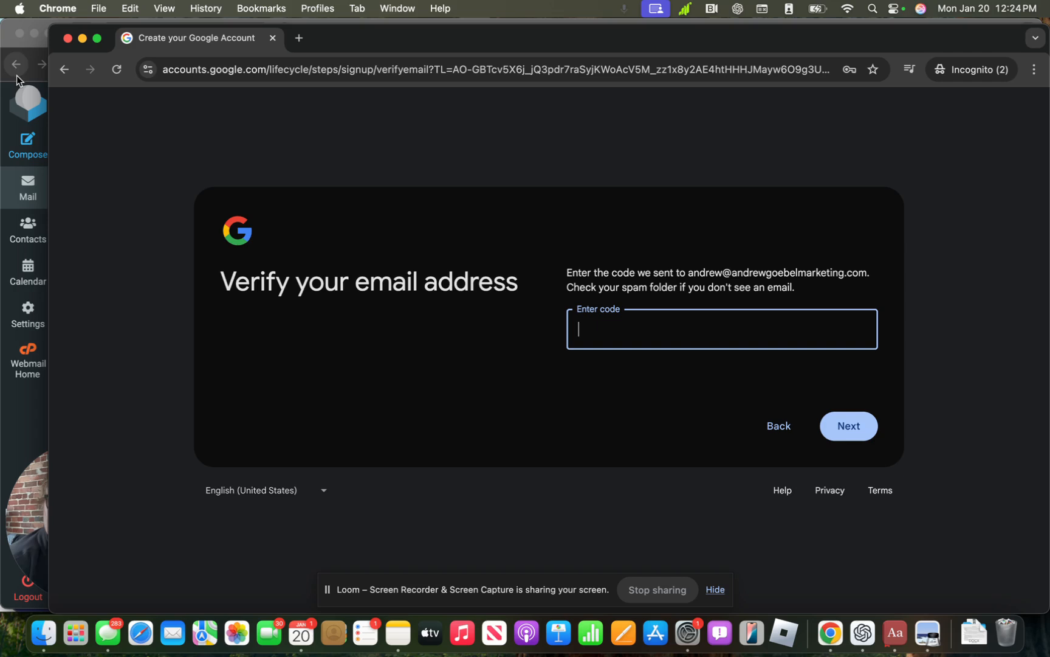
mouse_move(8, 85)
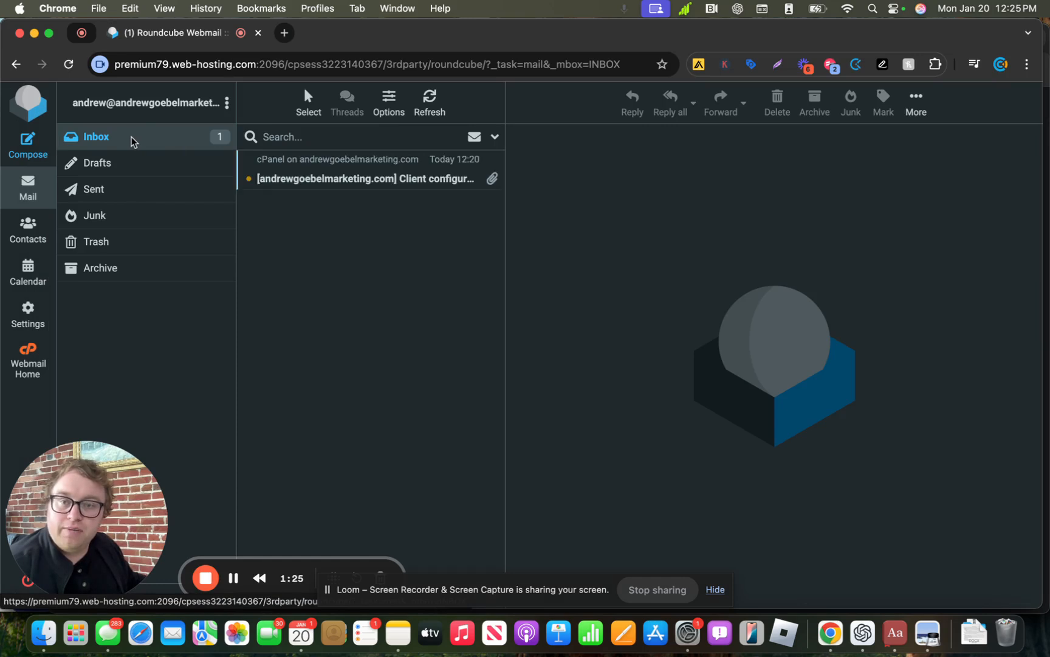
mouse_move(292, 447)
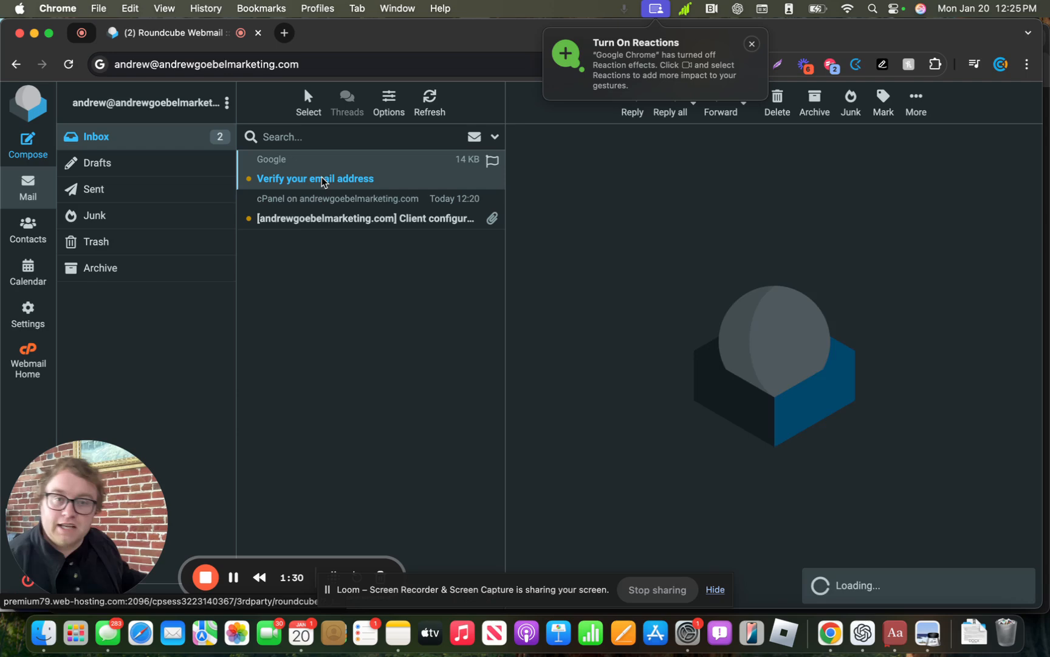
In Roundcube, view Google's verification email and select its six-digit code.
click(313, 179)
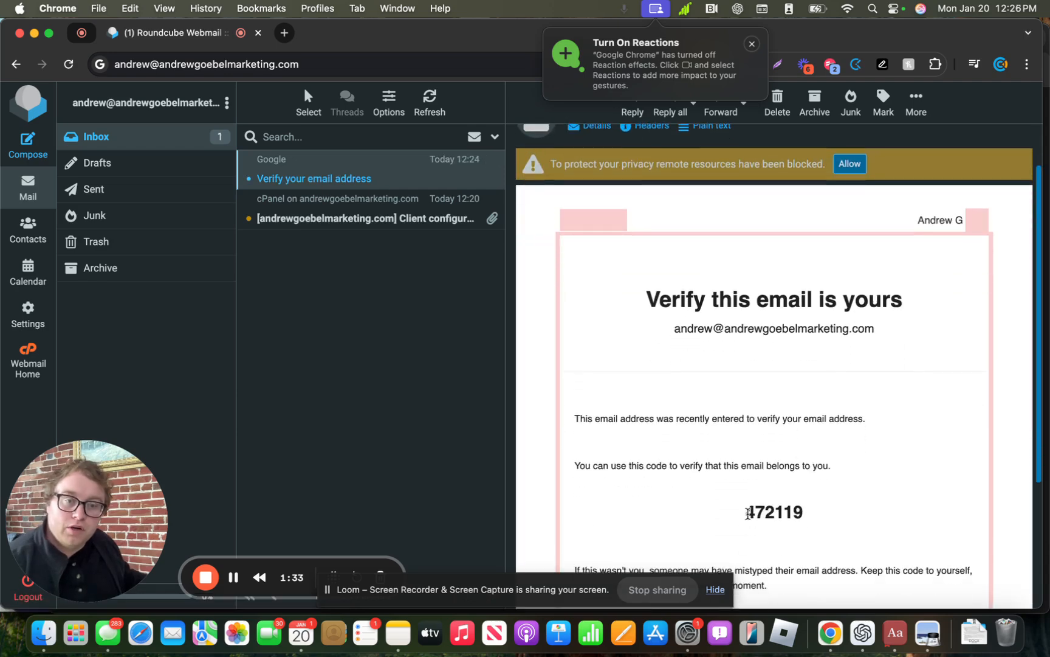
double_click(773, 512)
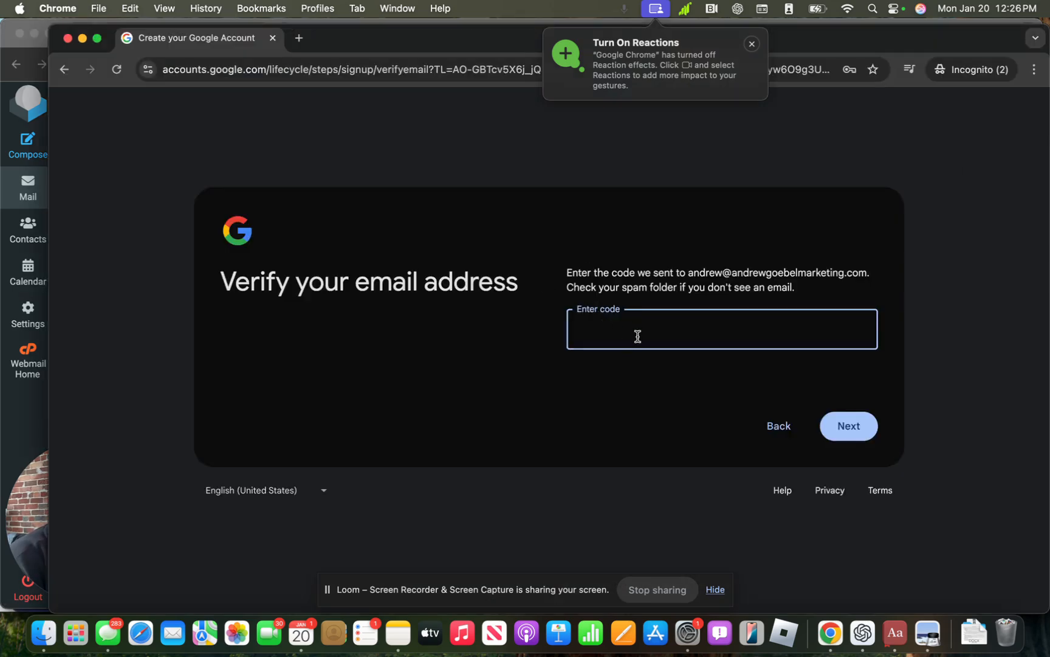
Submit the emailed verification code to reach the password step.
click(848, 426)
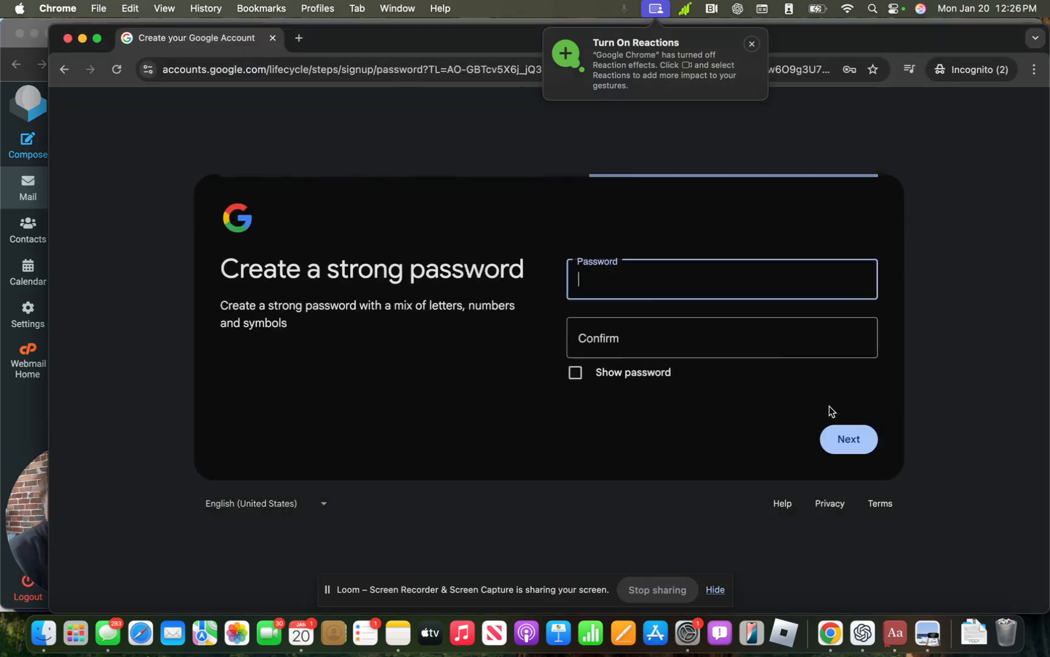
mouse_move(817, 427)
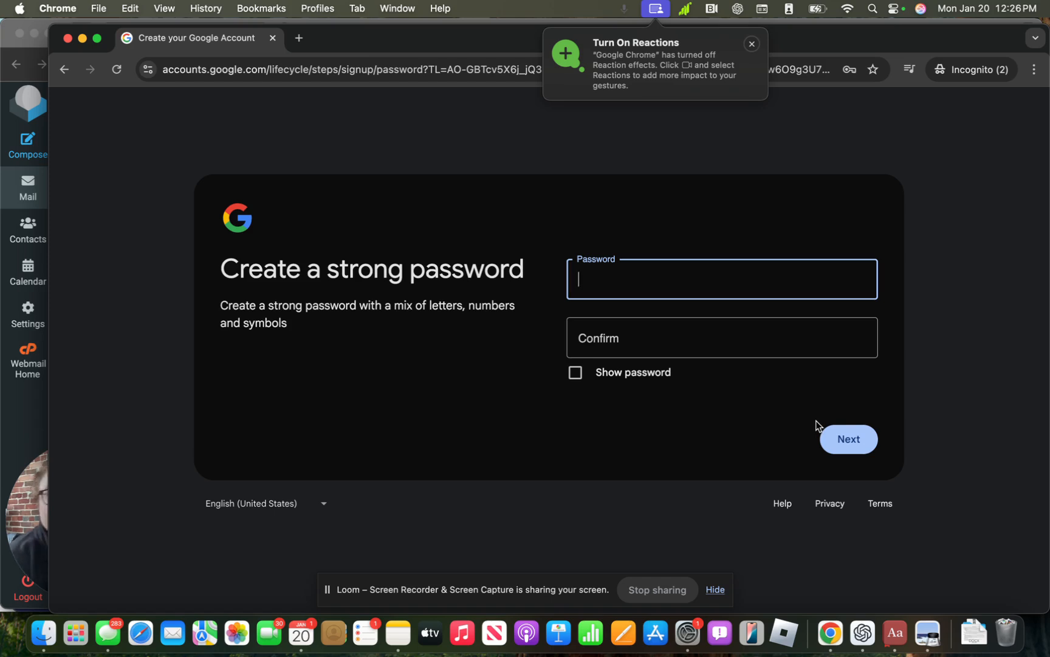
mouse_move(240, 530)
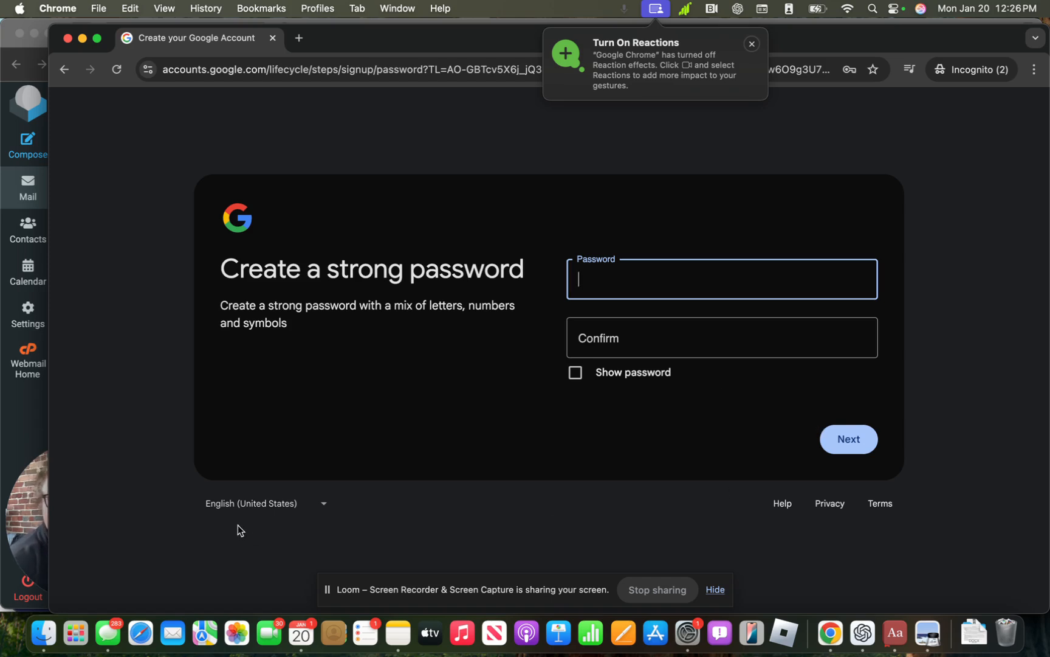
mouse_move(105, 403)
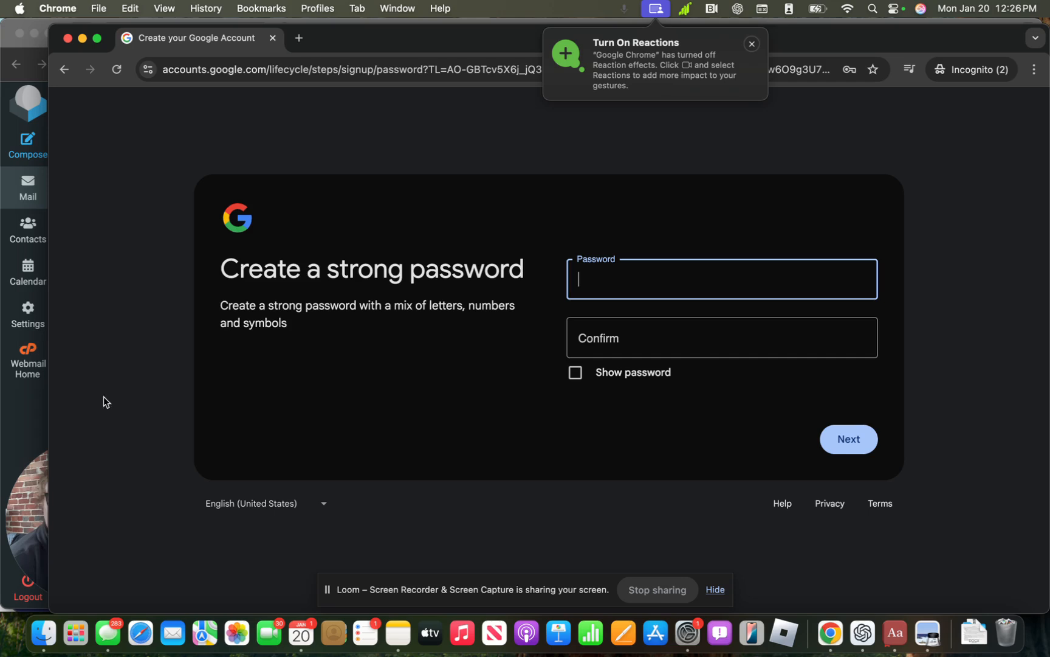
mouse_move(15, 429)
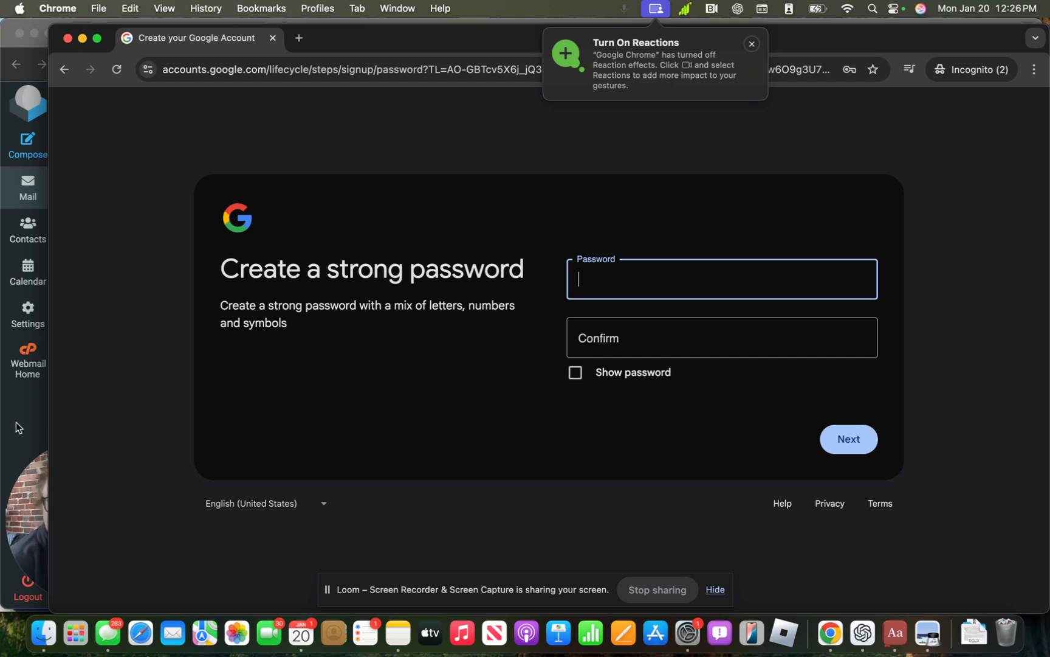
Submit the new password and agree to Google's privacy and terms.
click(168, 33)
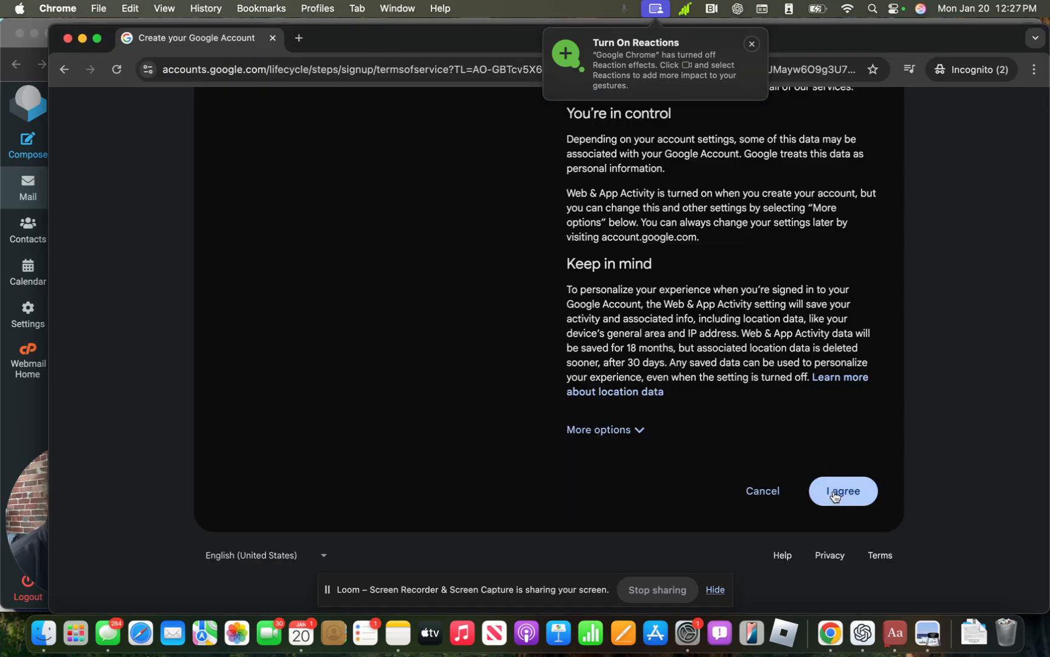
mouse_move(862, 500)
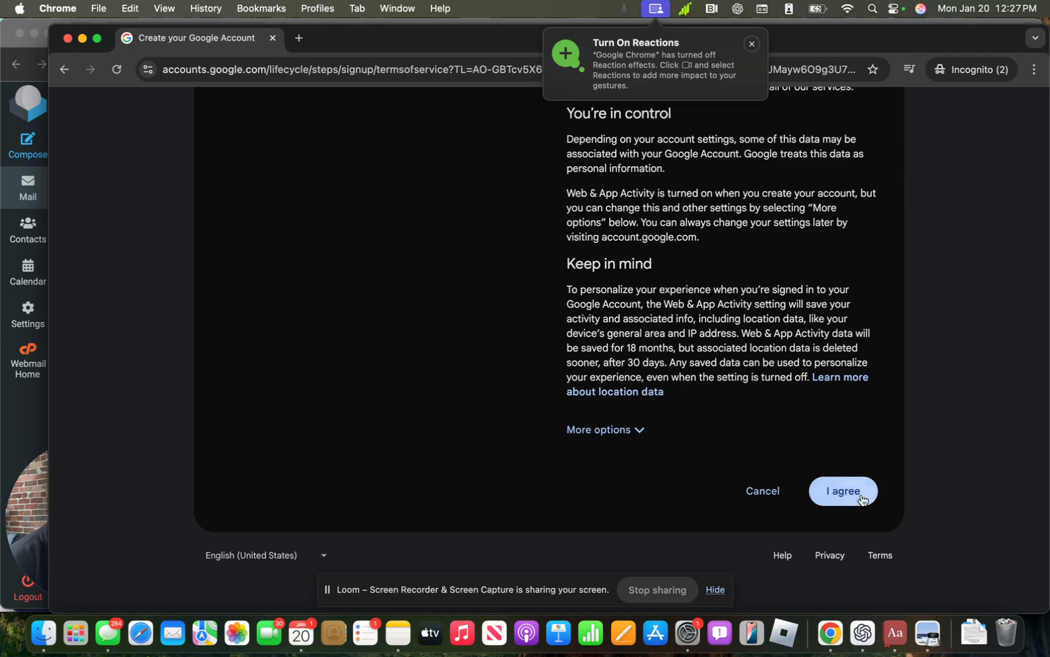
mouse_move(726, 412)
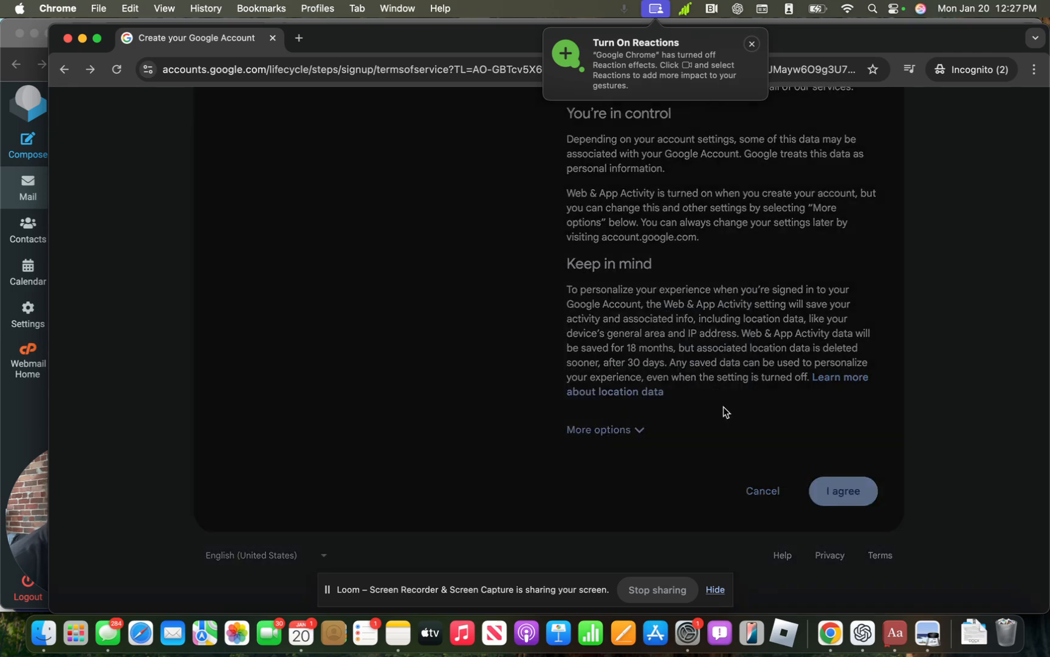
click(843, 490)
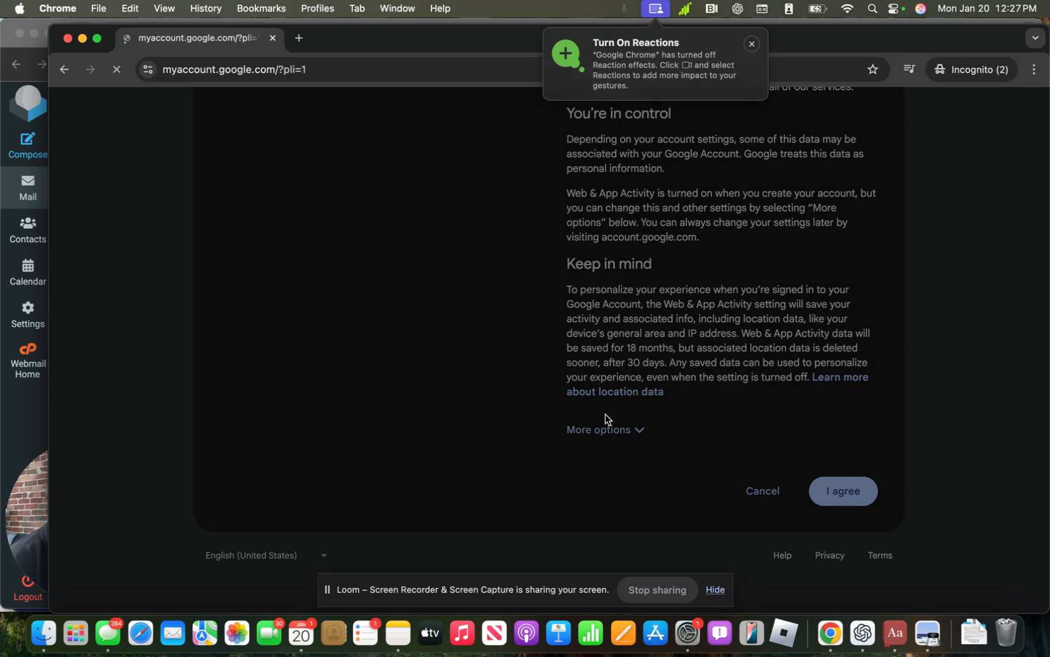
Confirm I agree and let the new account's home page load.
click(843, 490)
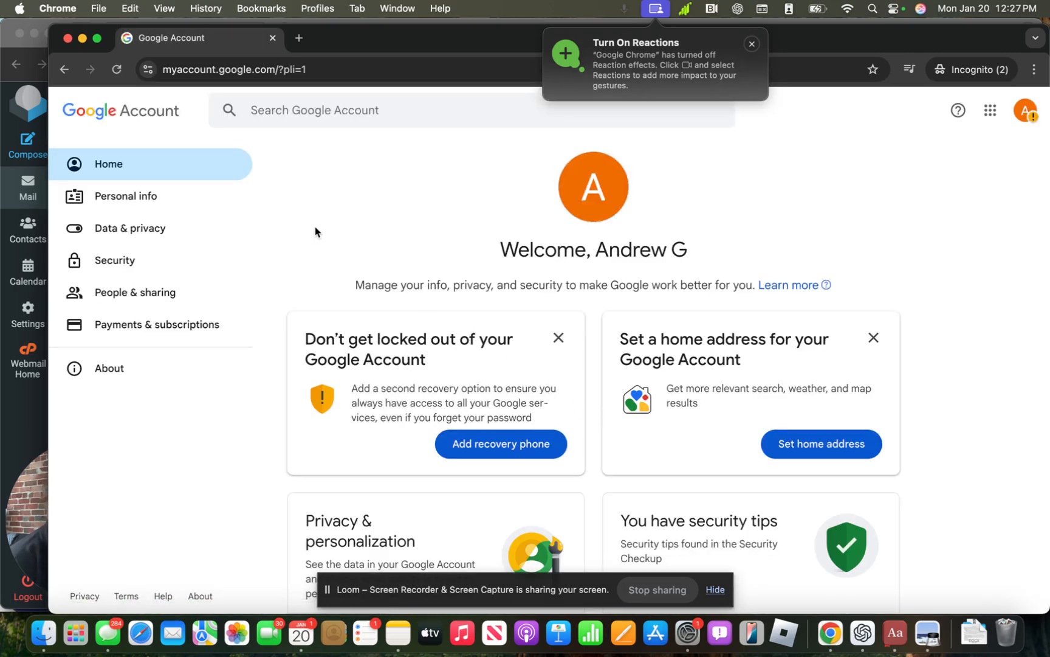
mouse_move(324, 231)
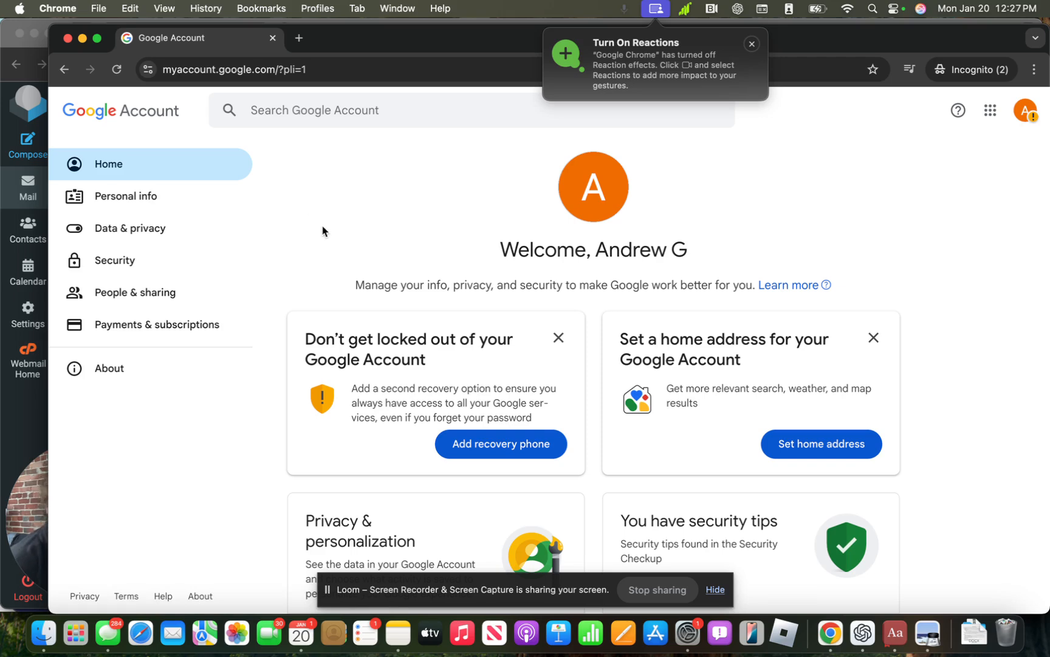
mouse_move(71, 390)
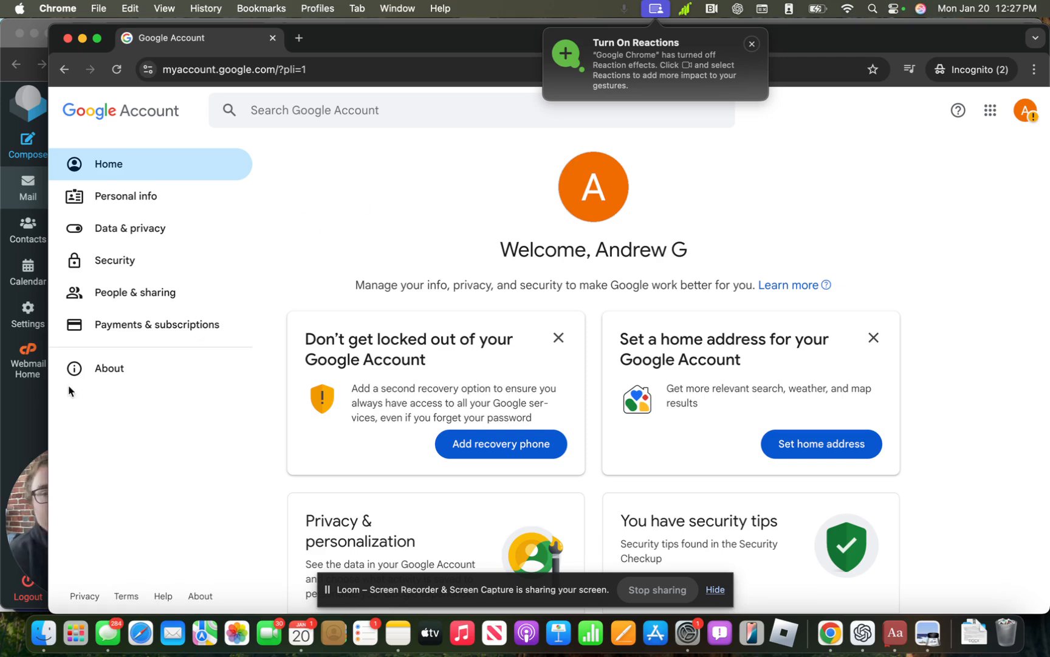
mouse_move(51, 361)
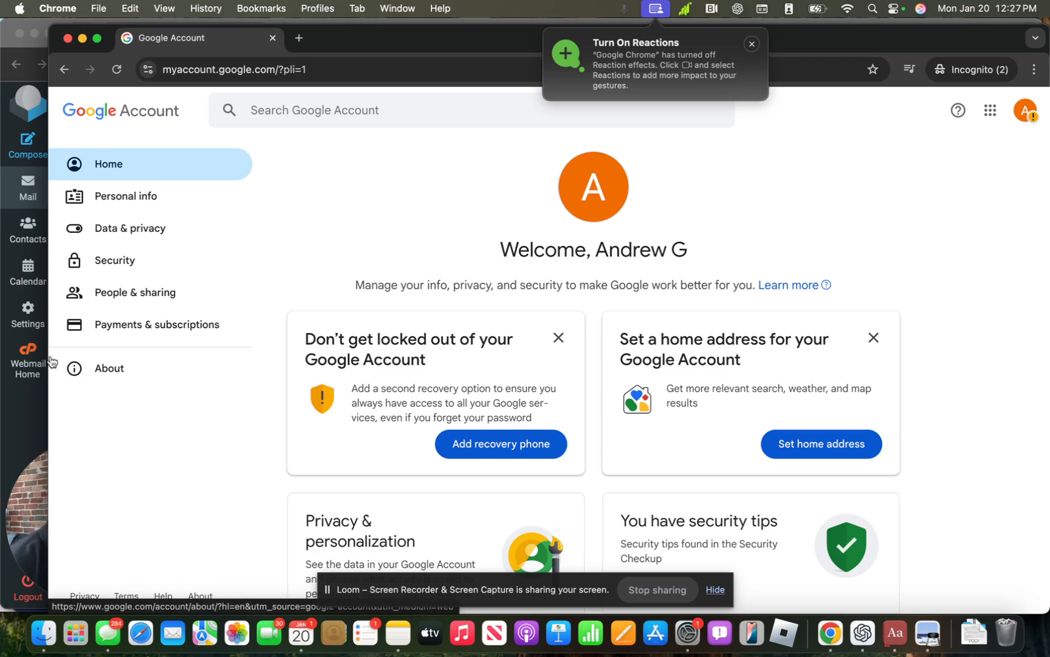
mouse_move(45, 347)
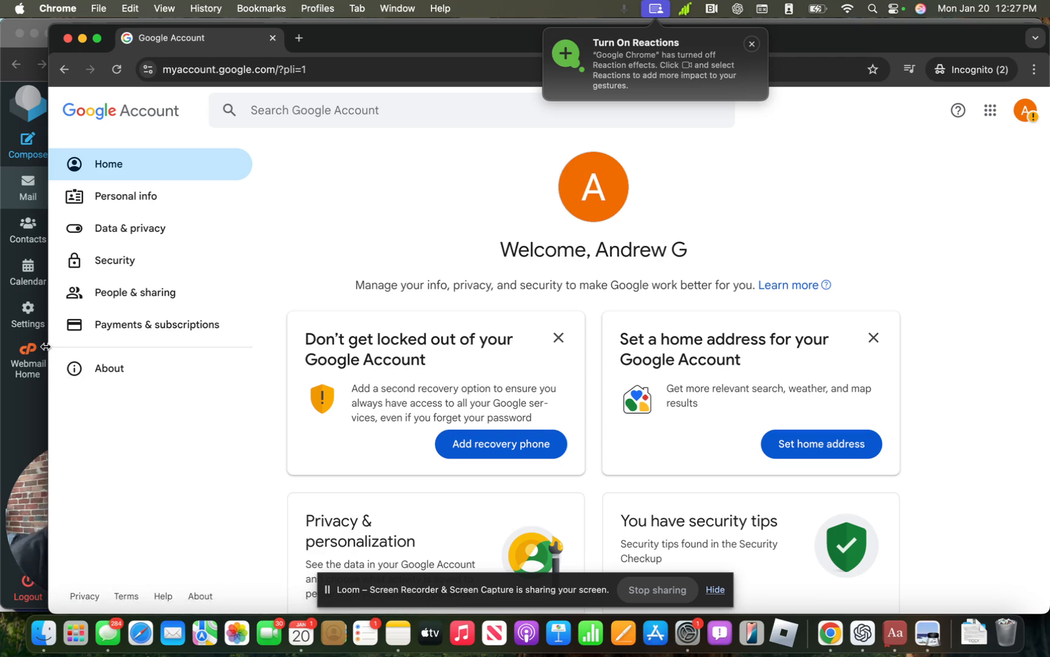
mouse_move(881, 147)
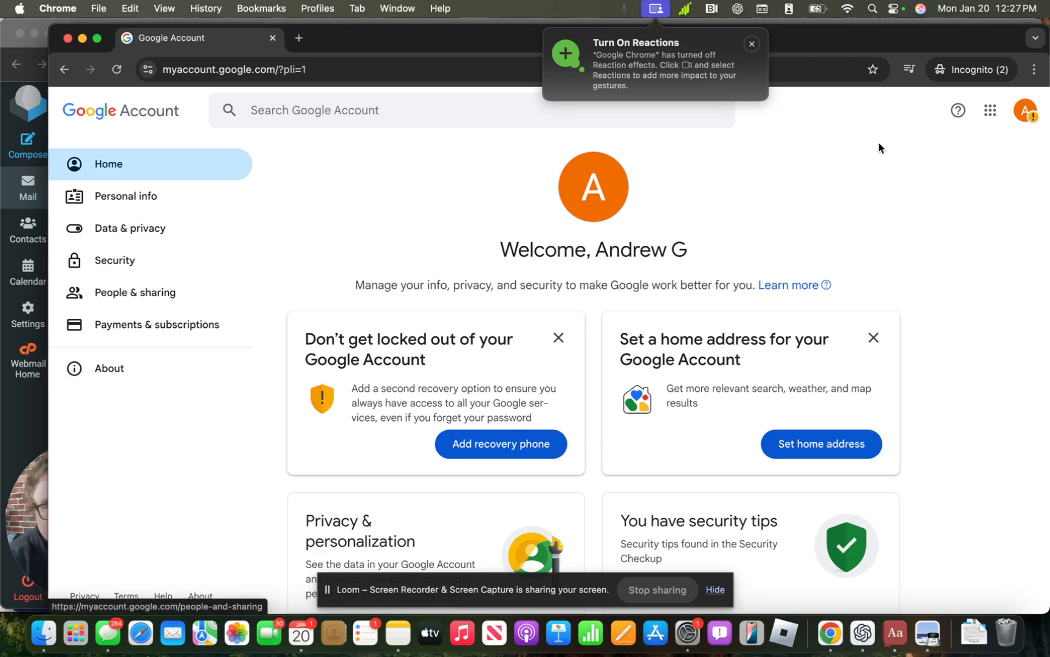
Show the Google apps menu listing Gmail, Drive, Calendar and Contacts.
click(991, 109)
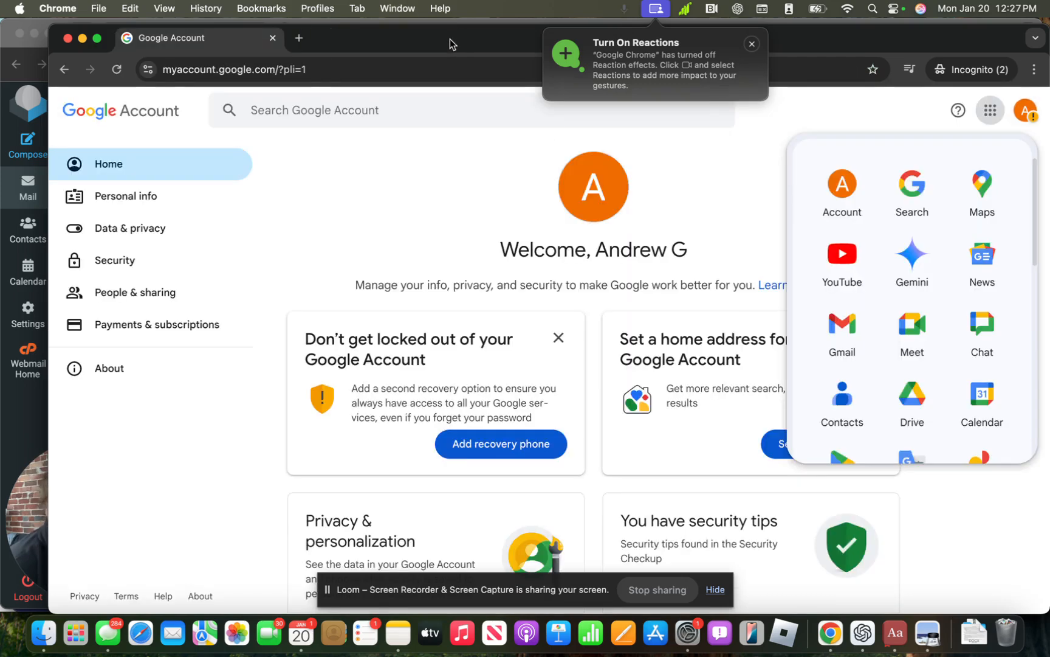
mouse_move(879, 327)
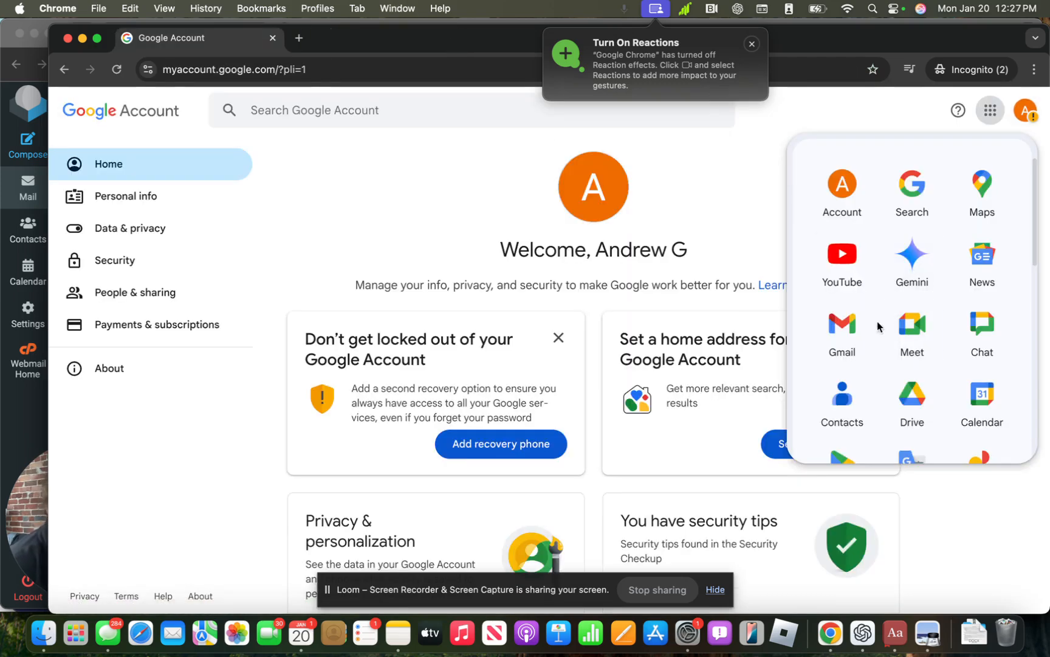
mouse_move(789, 333)
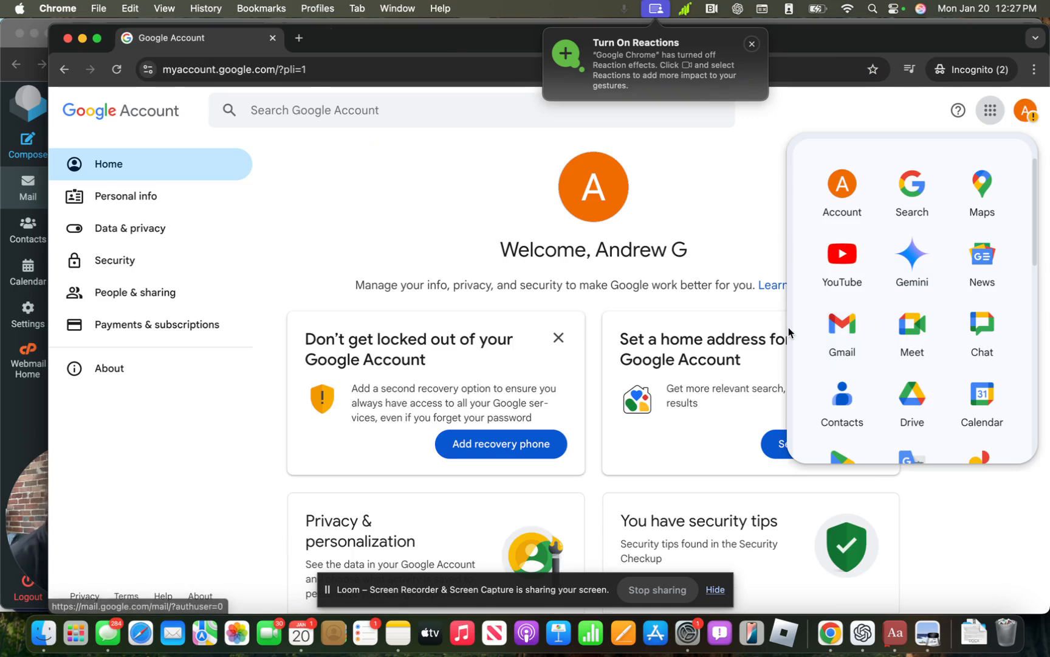
mouse_move(770, 375)
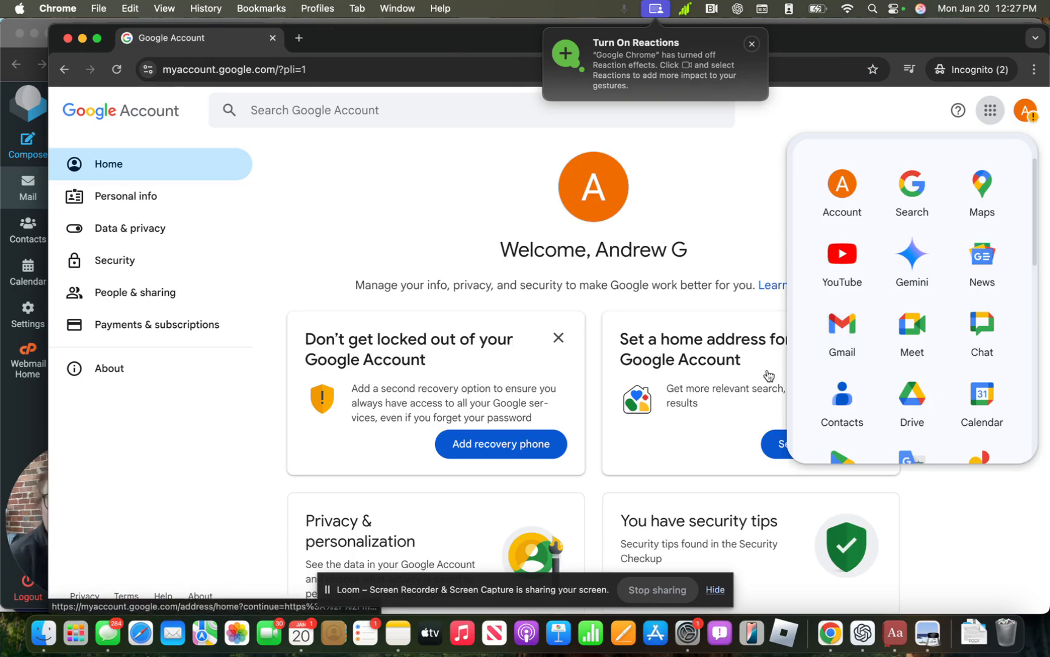
mouse_move(770, 379)
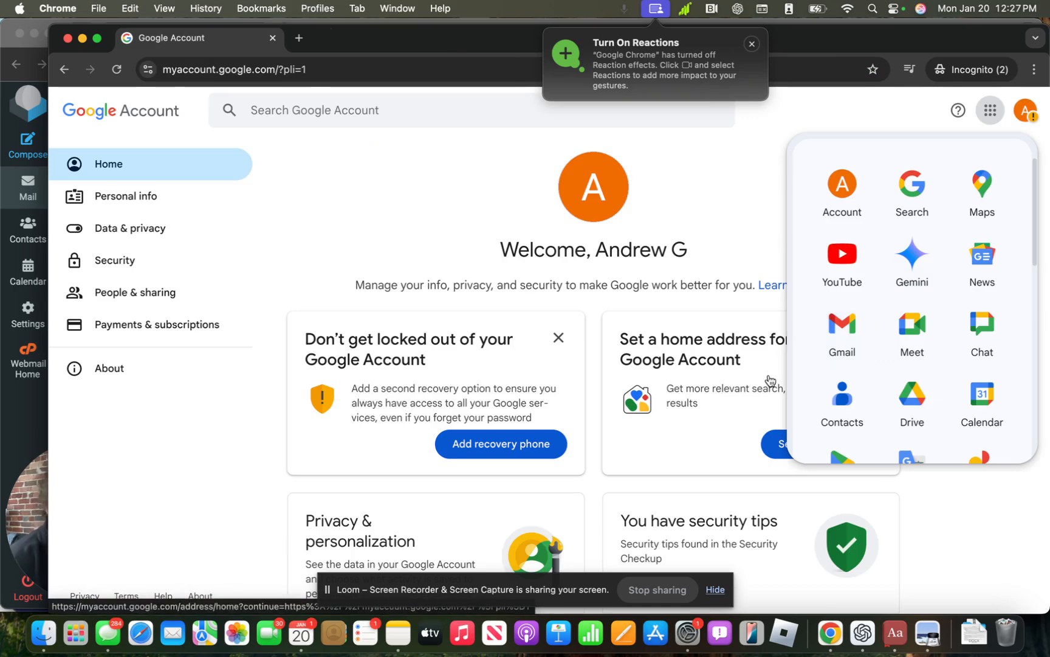
mouse_move(494, 427)
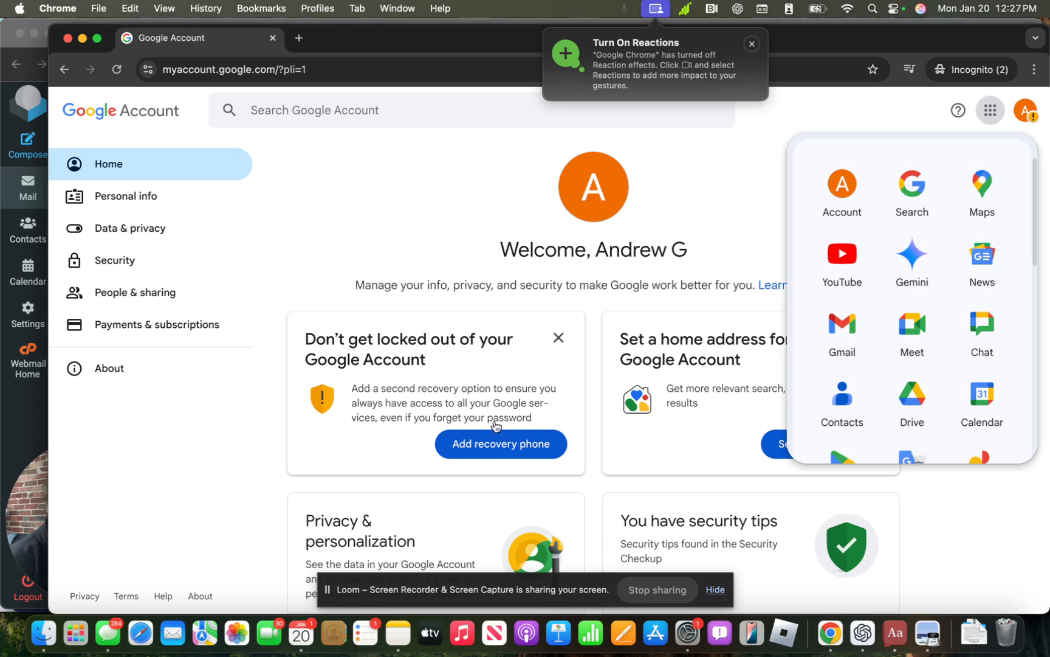
mouse_move(9, 461)
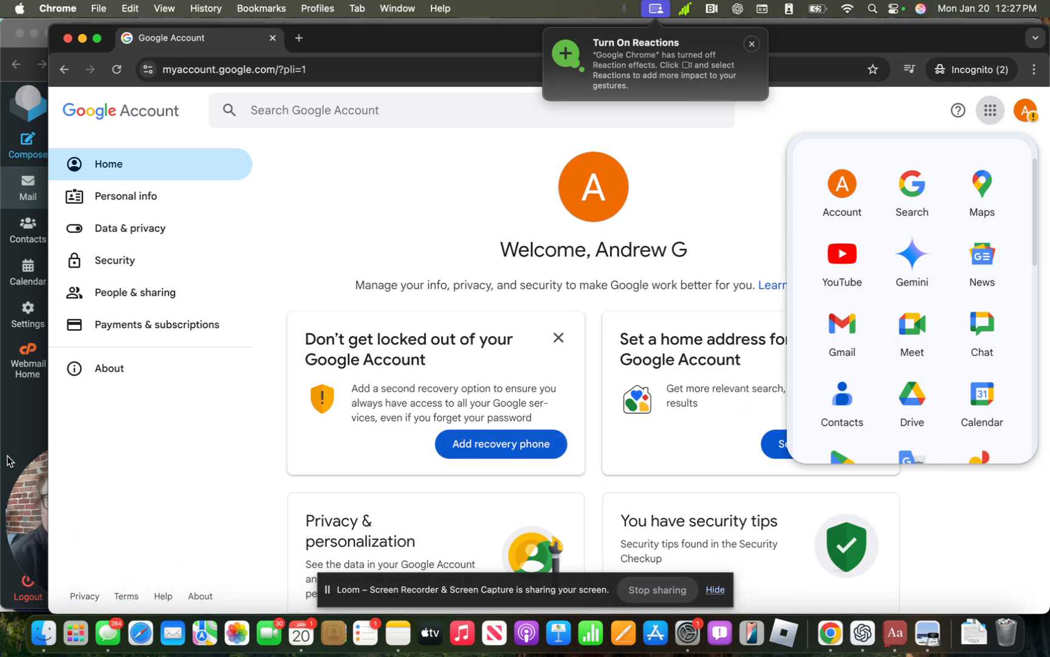